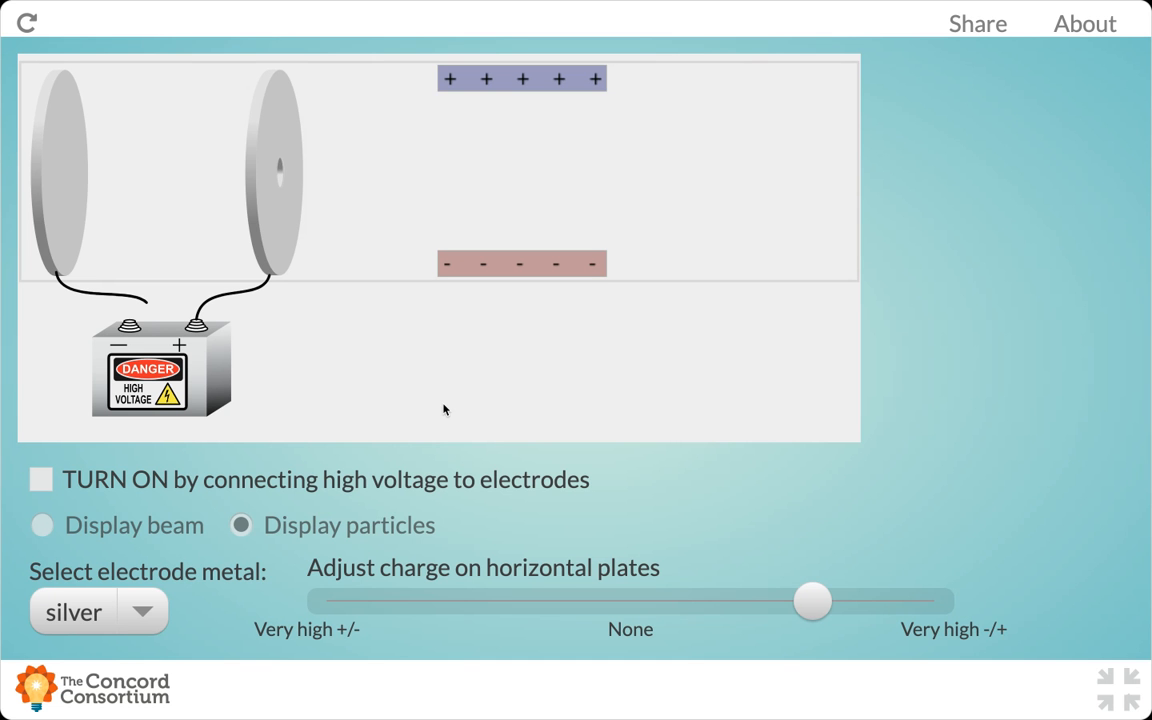
{"action": "mouse_move", "coordinate": [304, 336]}
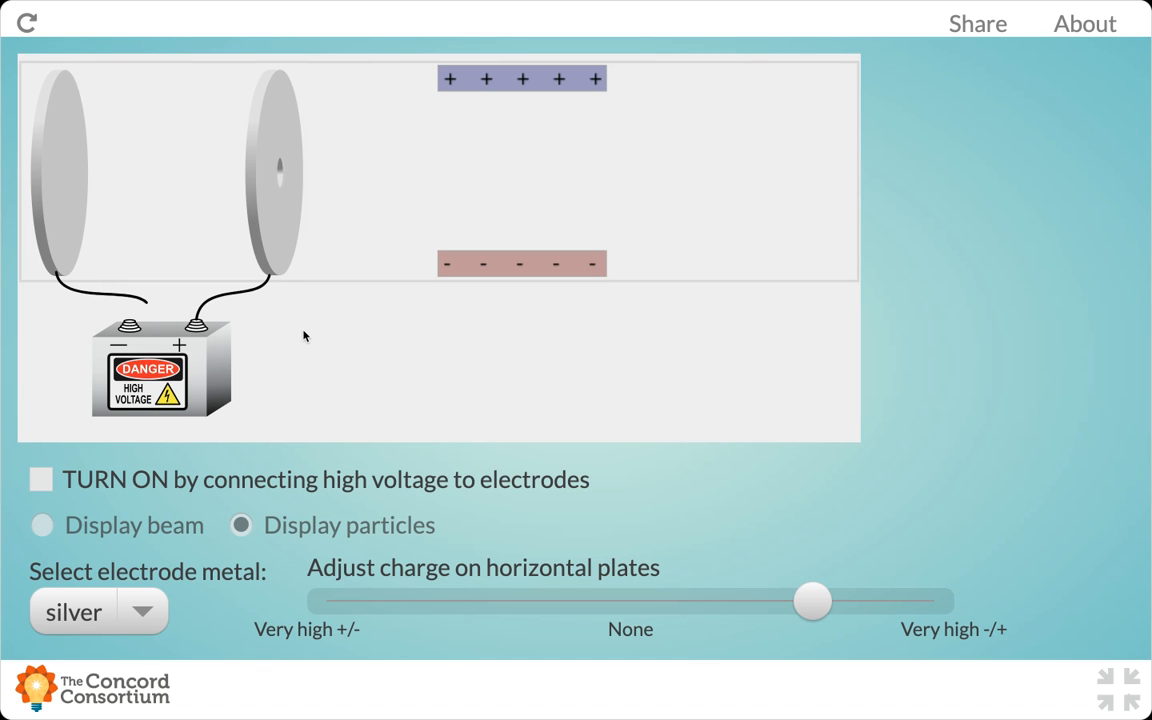
{"action": "mouse_move", "coordinate": [266, 369]}
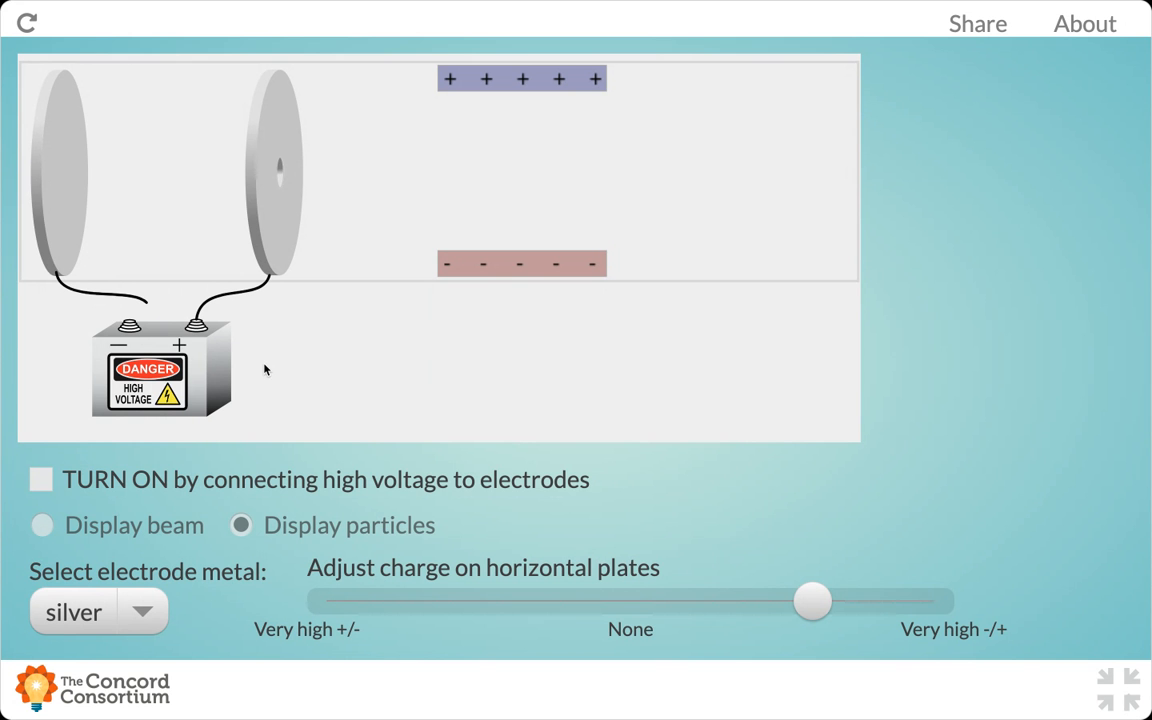
{"action": "mouse_move", "coordinate": [113, 124]}
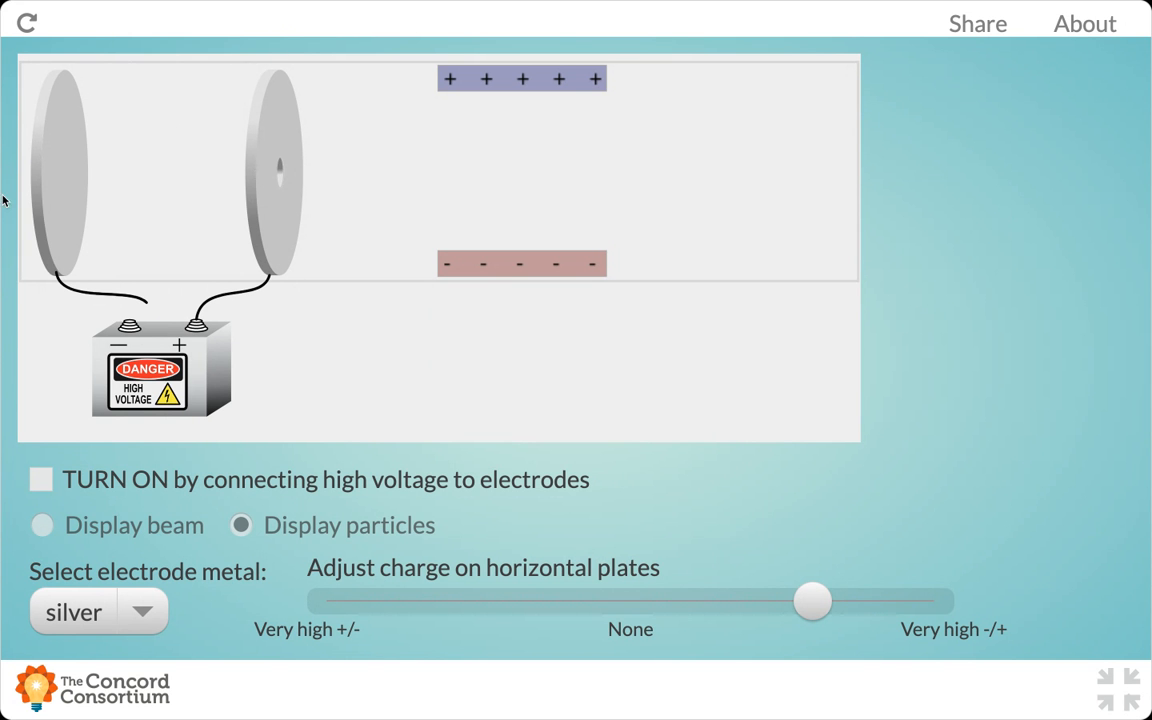
{"action": "mouse_move", "coordinate": [714, 181]}
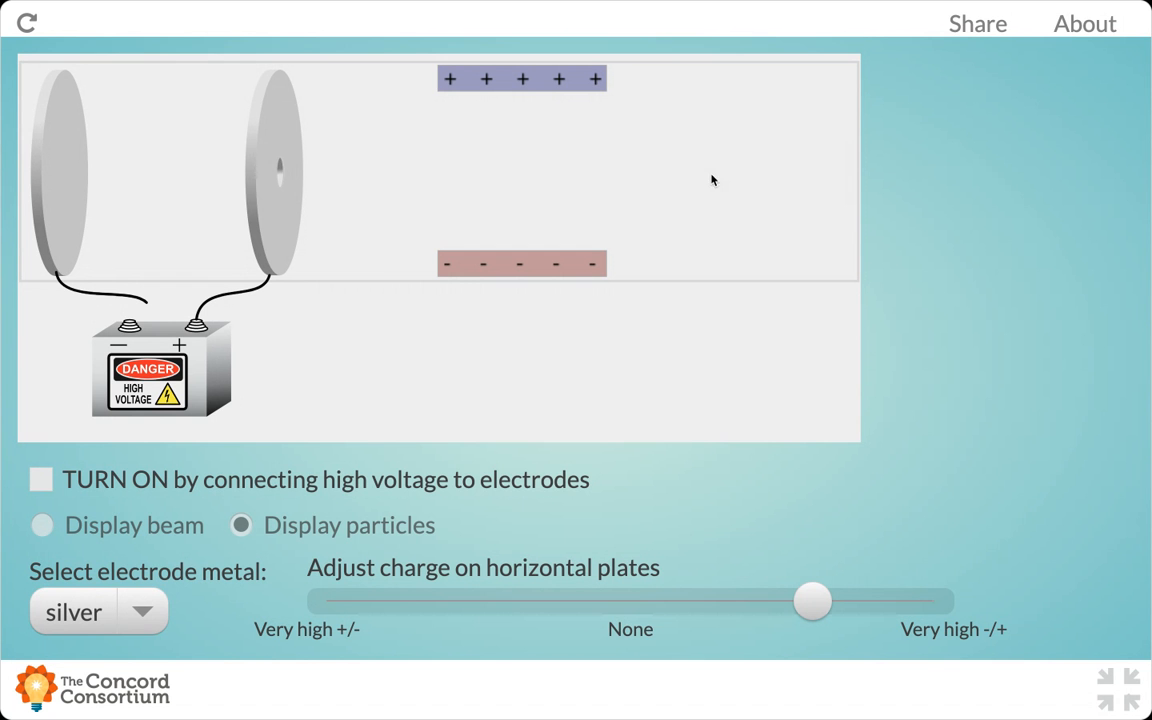
{"action": "mouse_move", "coordinate": [357, 322]}
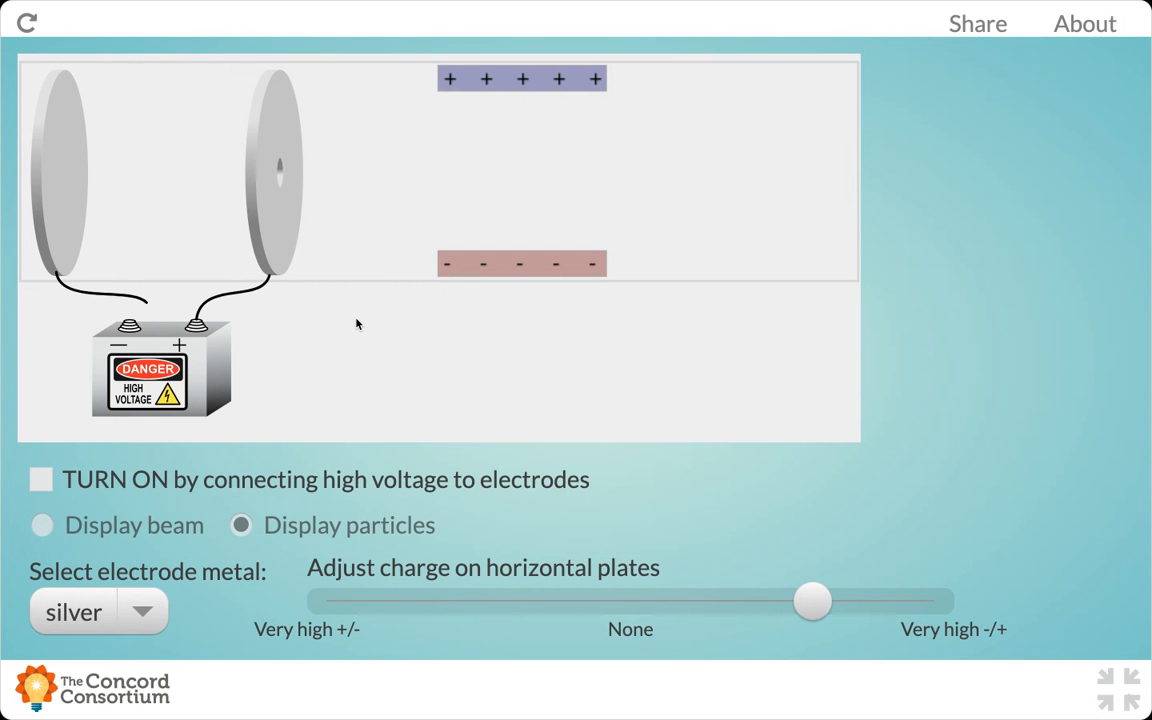
{"action": "mouse_move", "coordinate": [118, 201]}
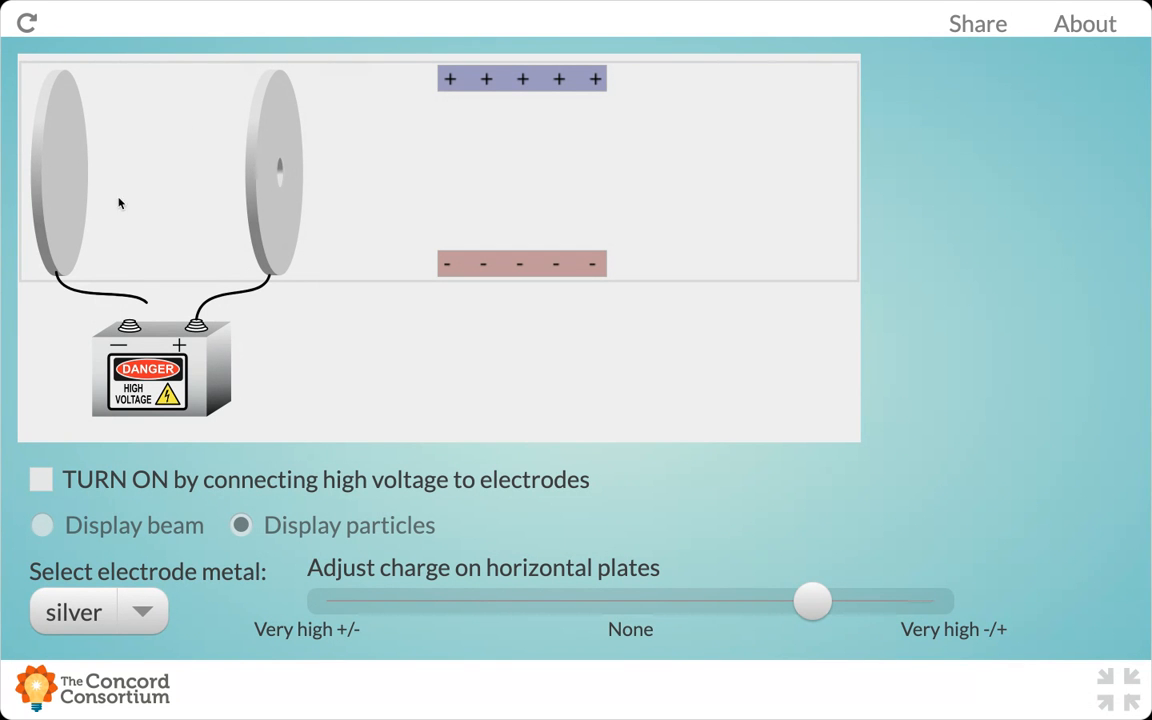
{"action": "mouse_move", "coordinate": [60, 171]}
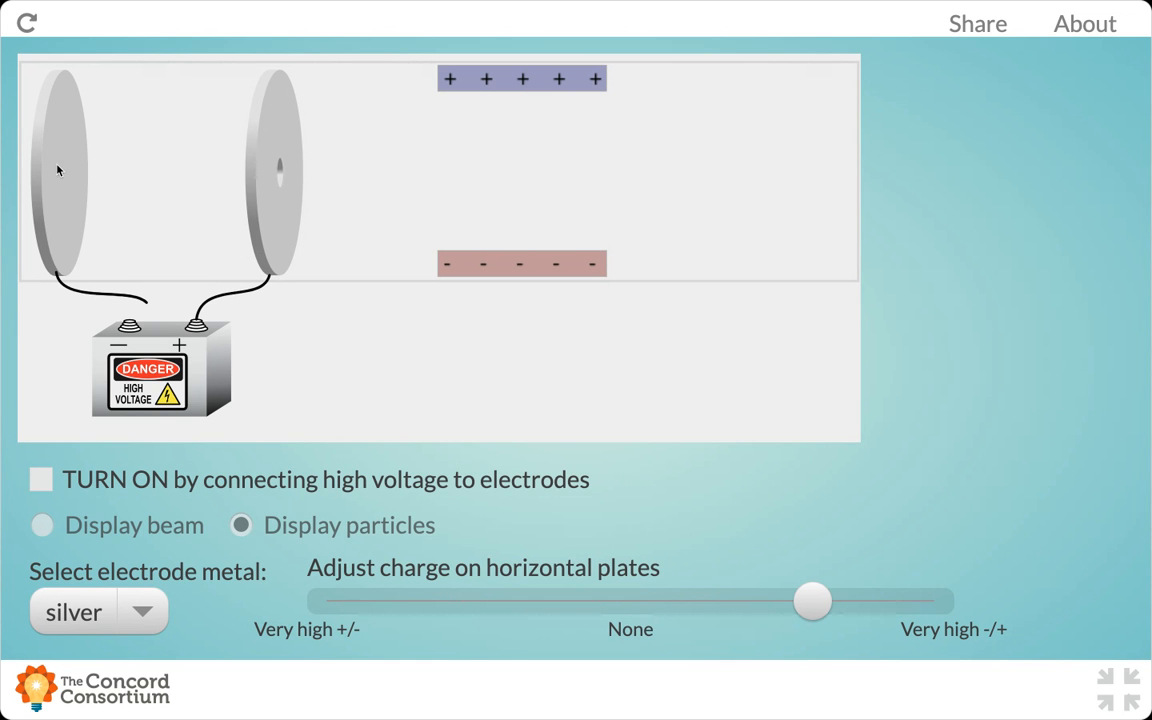
{"action": "mouse_move", "coordinate": [72, 263]}
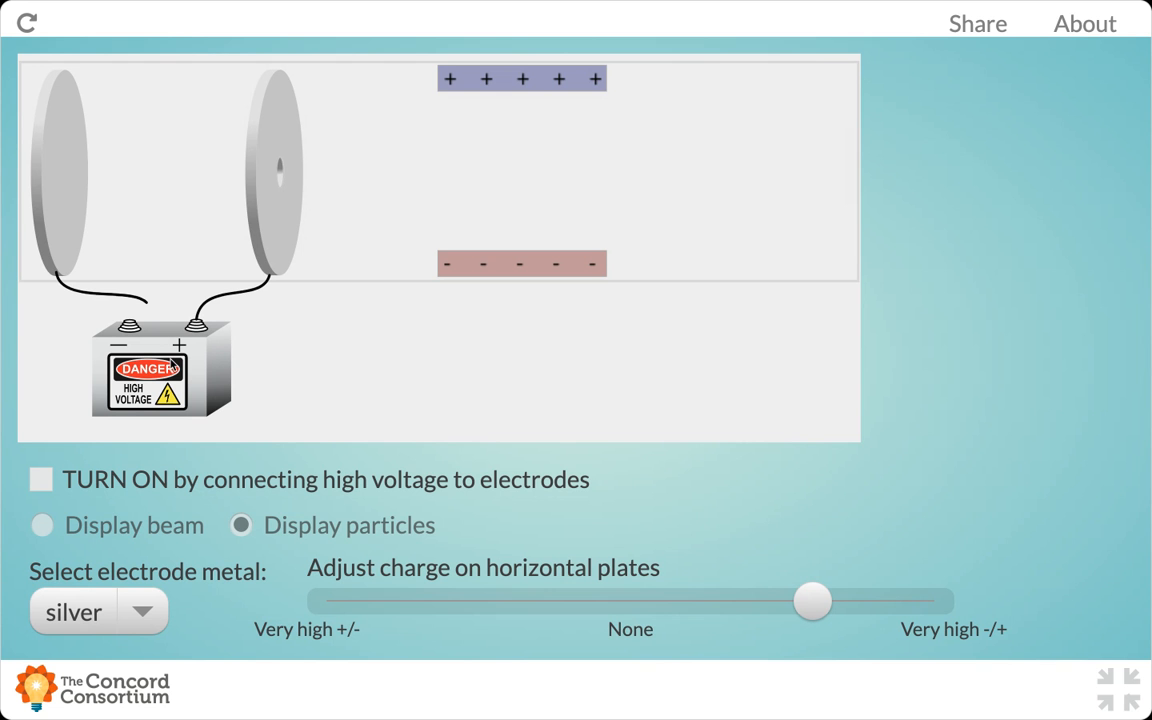
{"action": "mouse_move", "coordinate": [270, 200]}
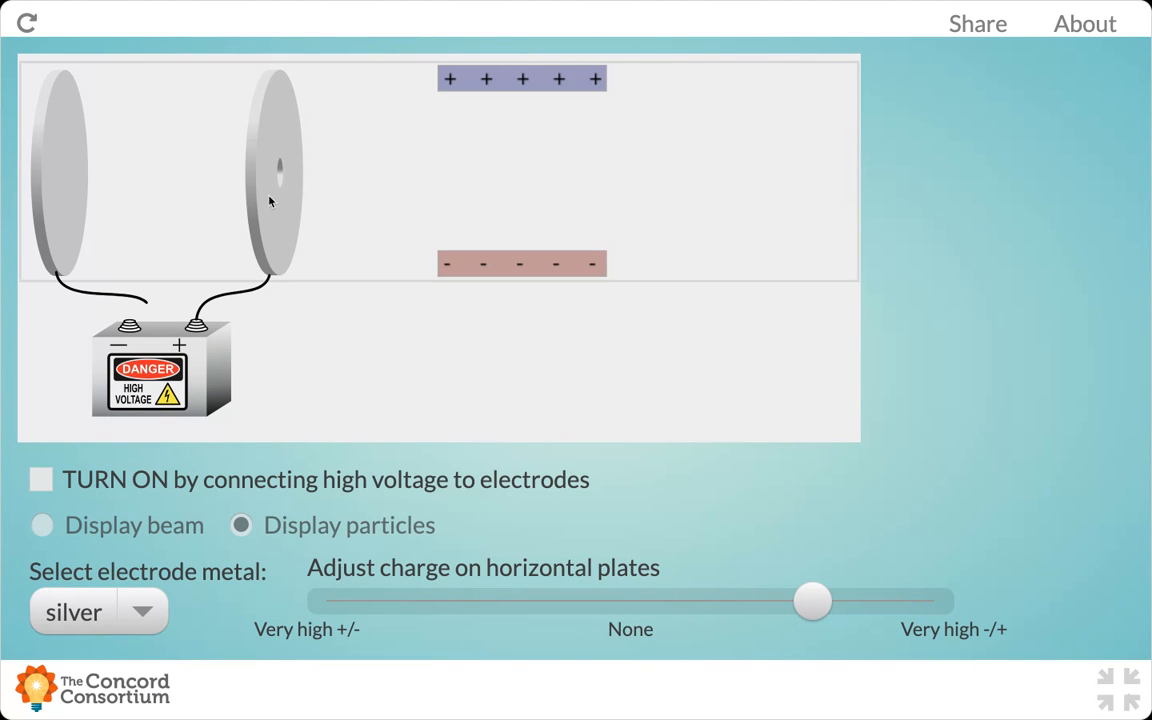
{"action": "mouse_move", "coordinate": [228, 308]}
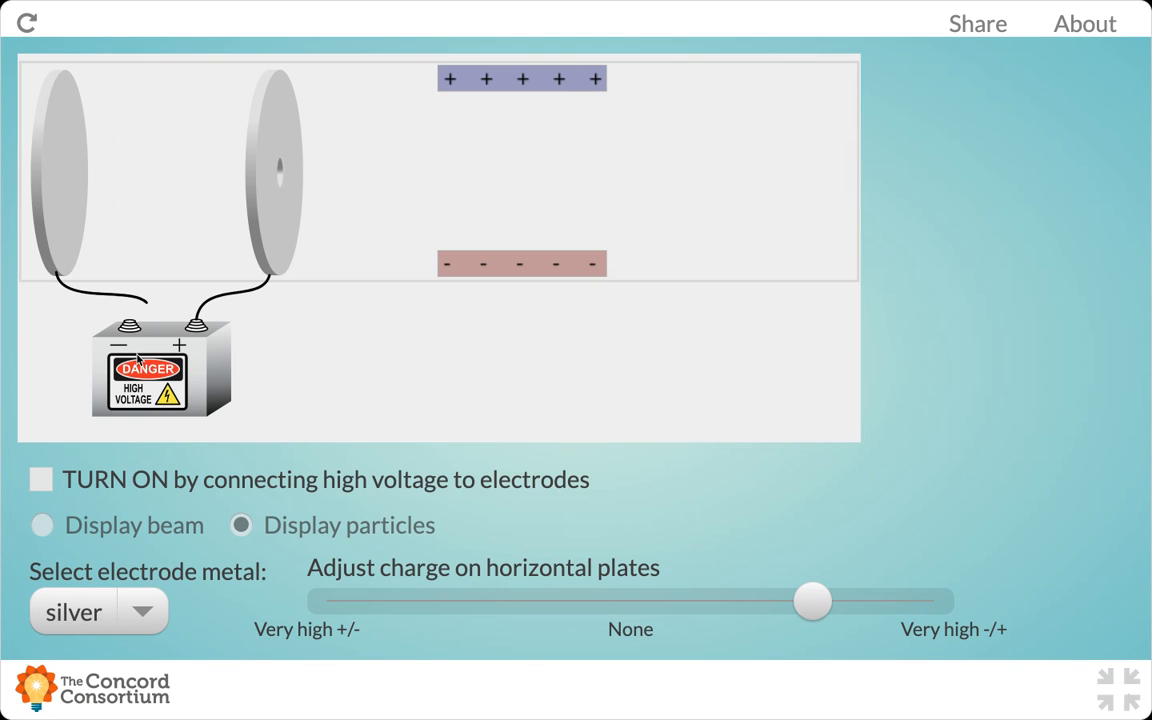
{"action": "mouse_move", "coordinate": [114, 345]}
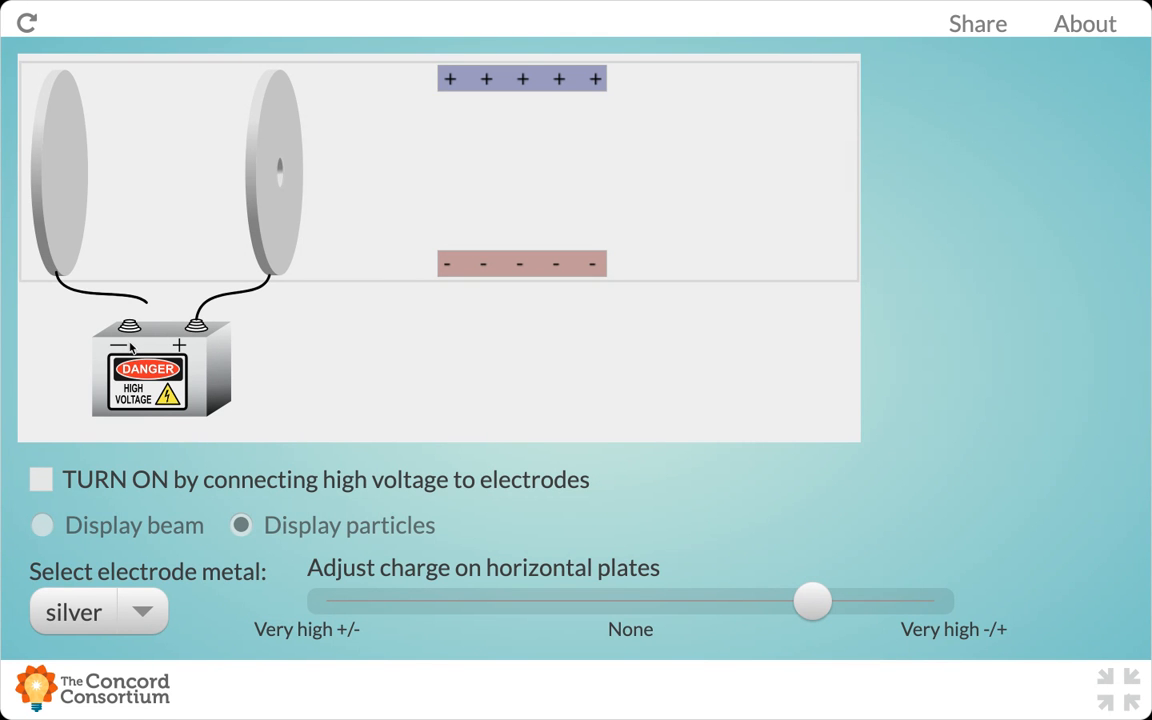
{"action": "mouse_move", "coordinate": [96, 292]}
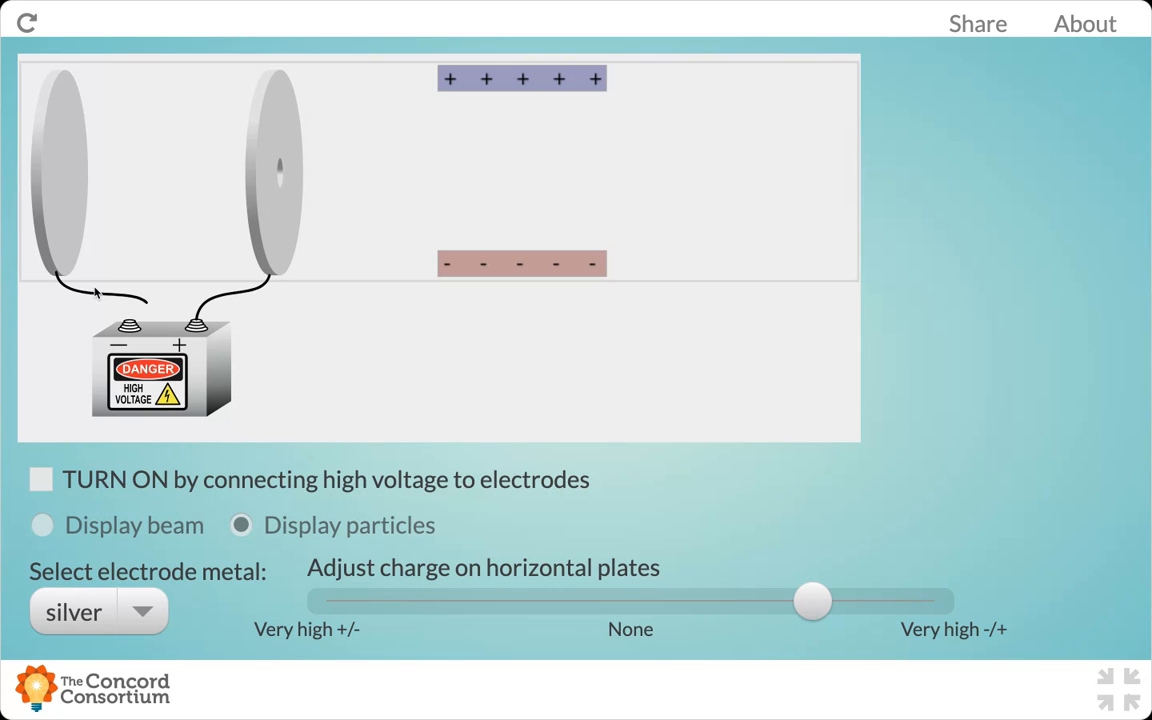
{"action": "mouse_move", "coordinate": [57, 181]}
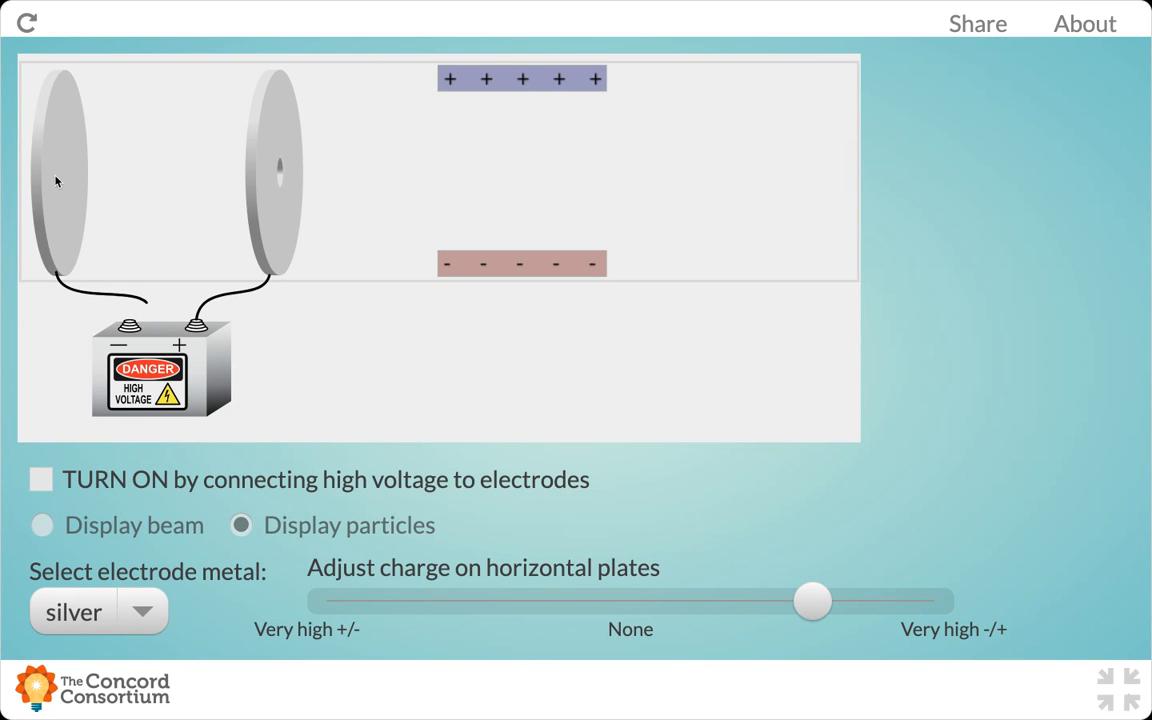
{"action": "mouse_move", "coordinate": [93, 180]}
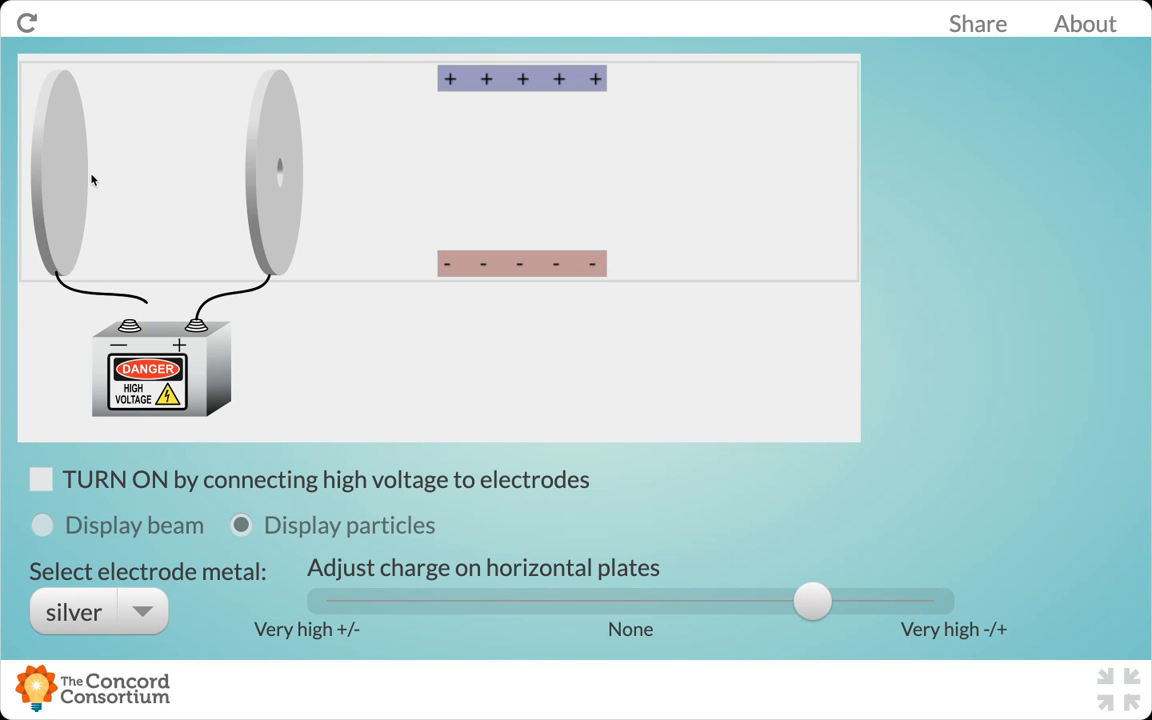
{"action": "mouse_move", "coordinate": [252, 182]}
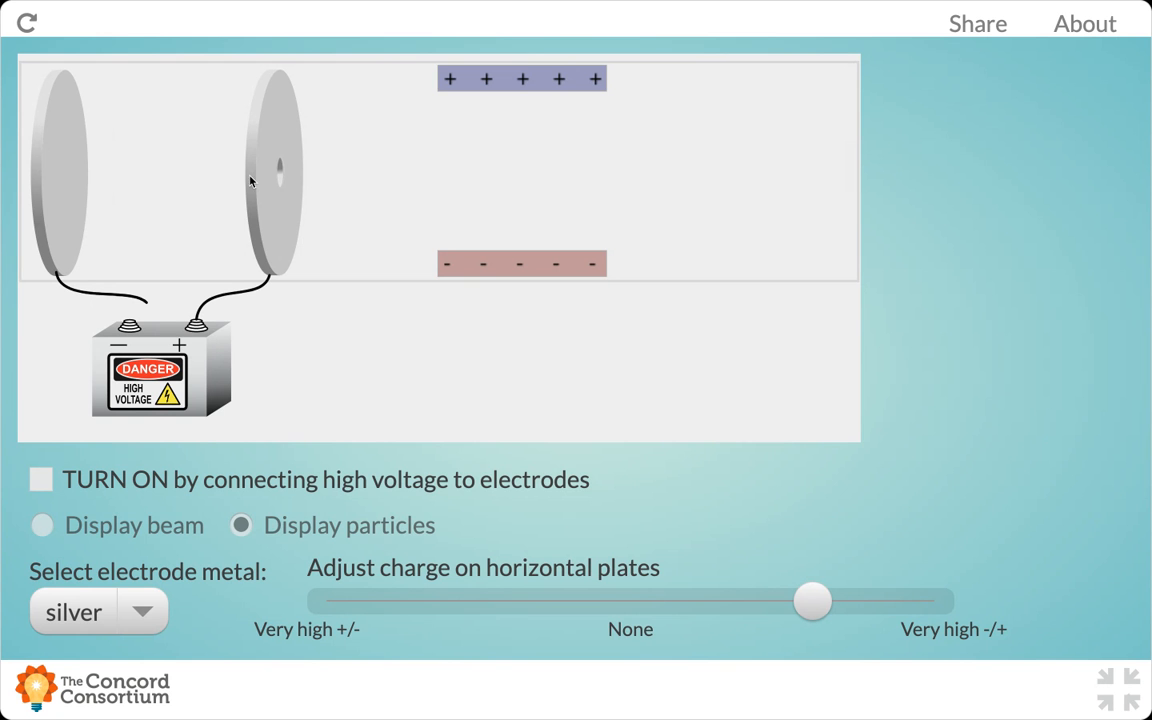
{"action": "mouse_move", "coordinate": [70, 181]}
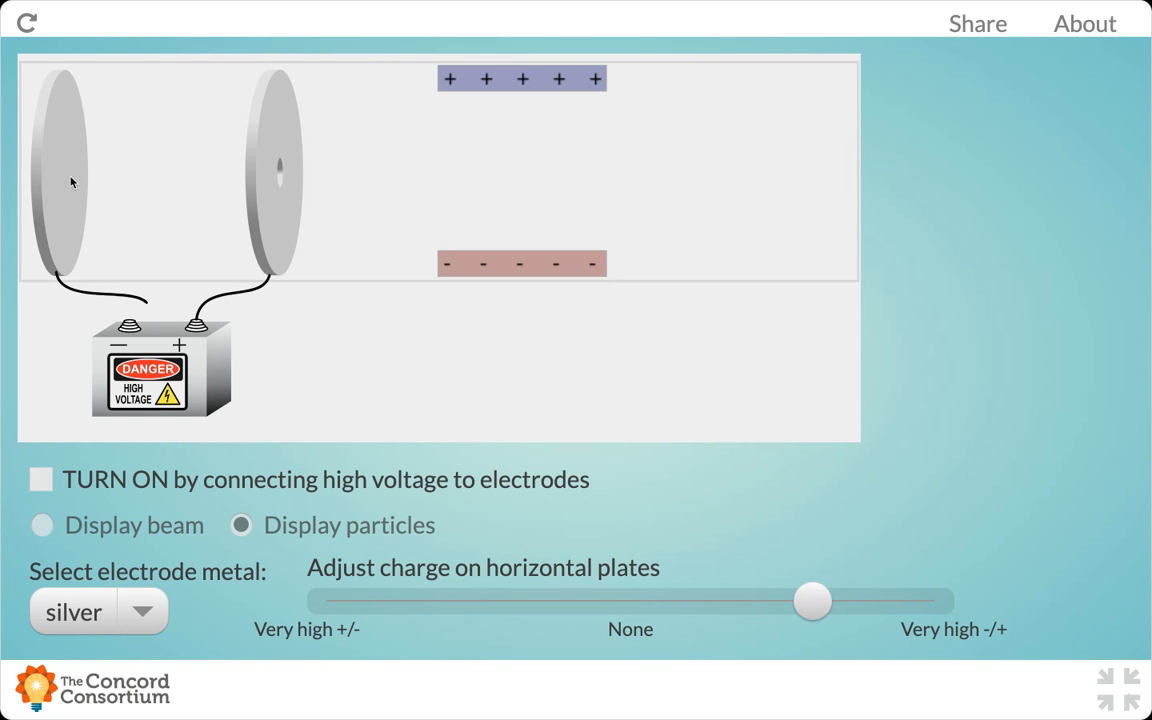
{"action": "mouse_move", "coordinate": [250, 187]}
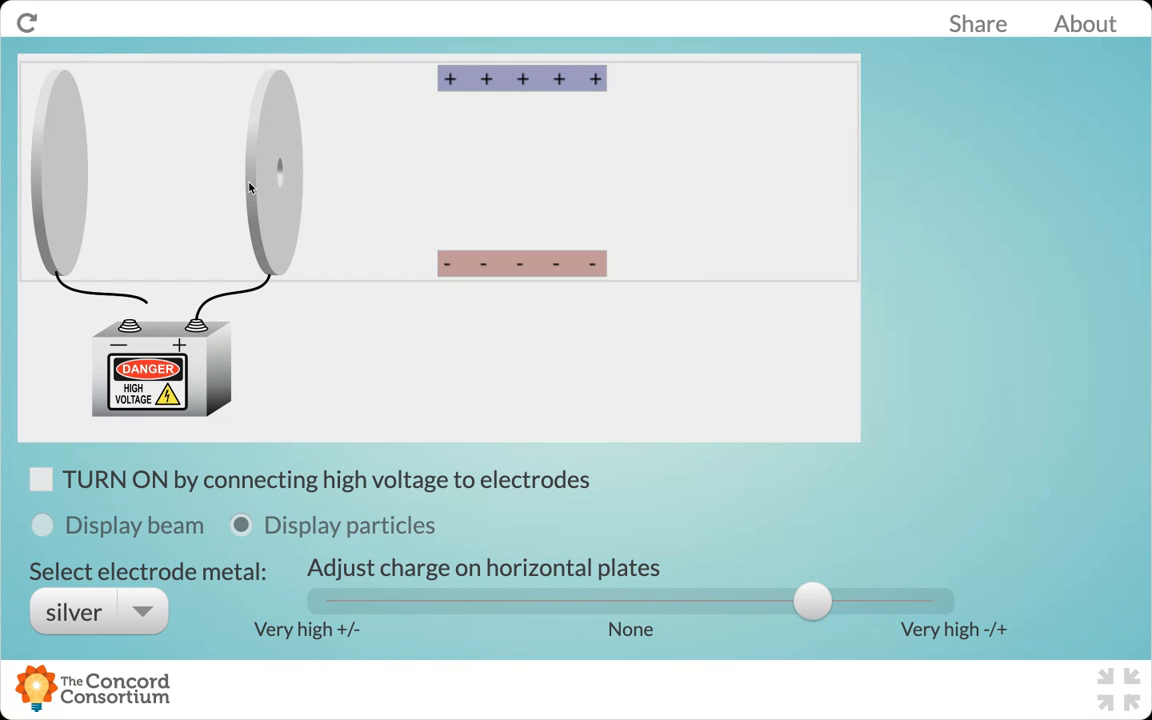
{"action": "mouse_move", "coordinate": [295, 148]}
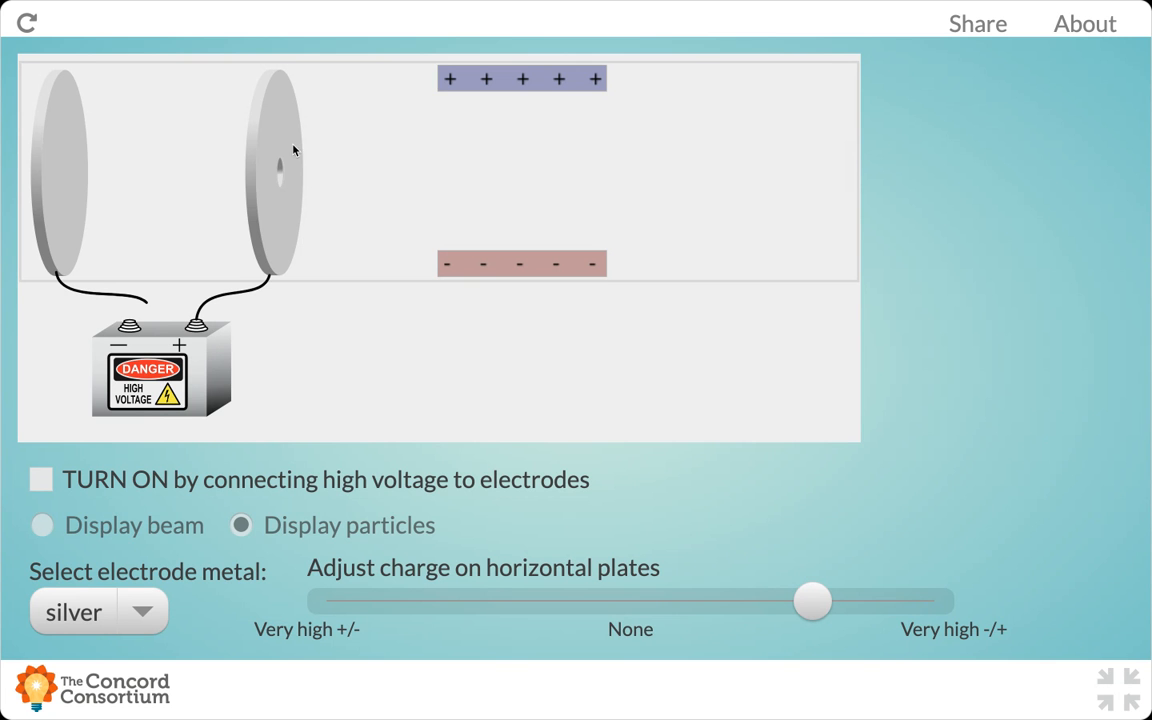
{"action": "mouse_move", "coordinate": [278, 192]}
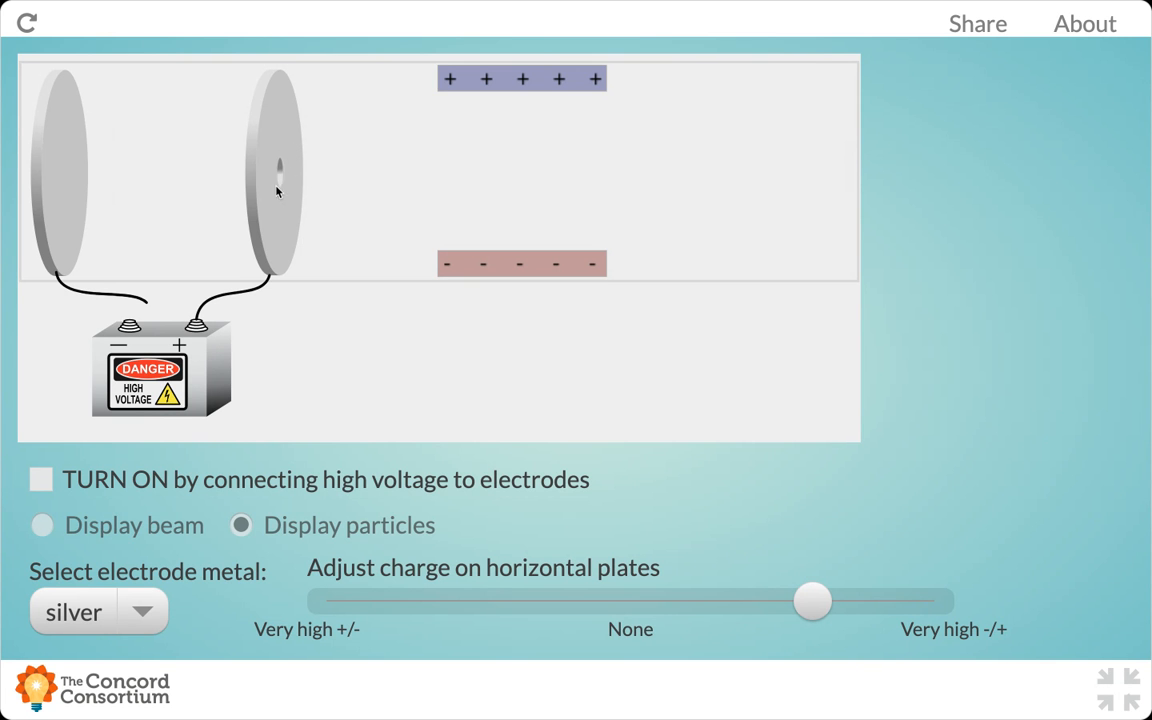
{"action": "mouse_move", "coordinate": [273, 178]}
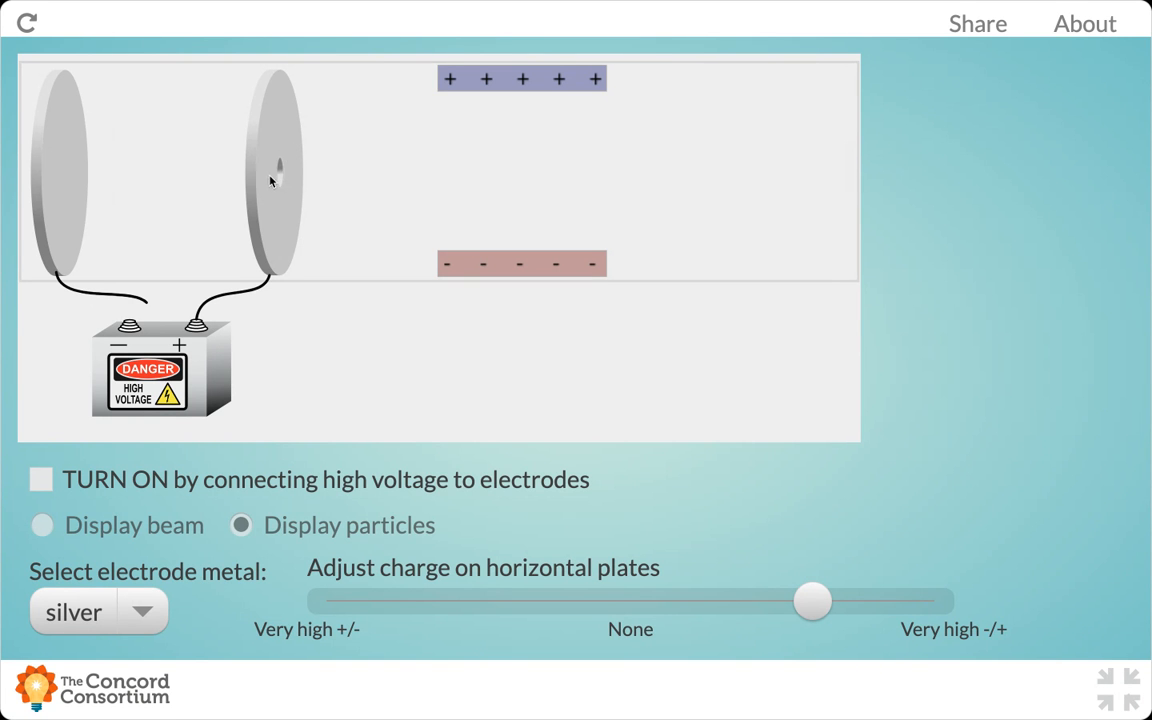
{"action": "mouse_move", "coordinate": [150, 166]}
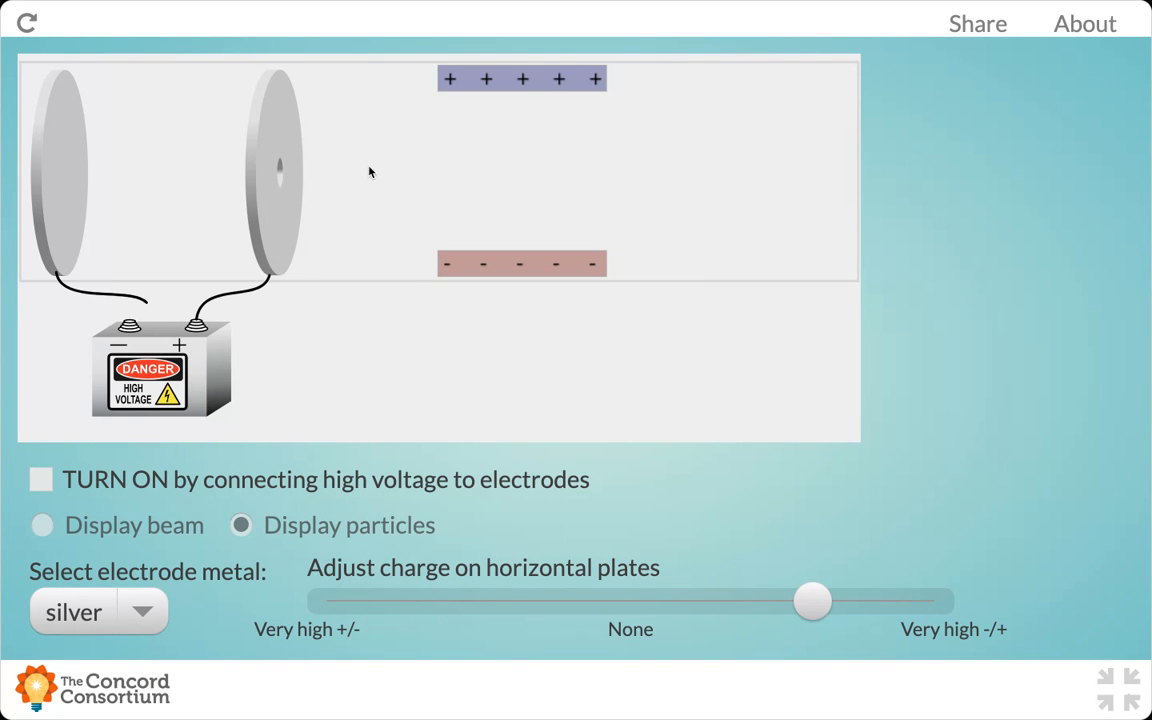
{"action": "mouse_move", "coordinate": [482, 173]}
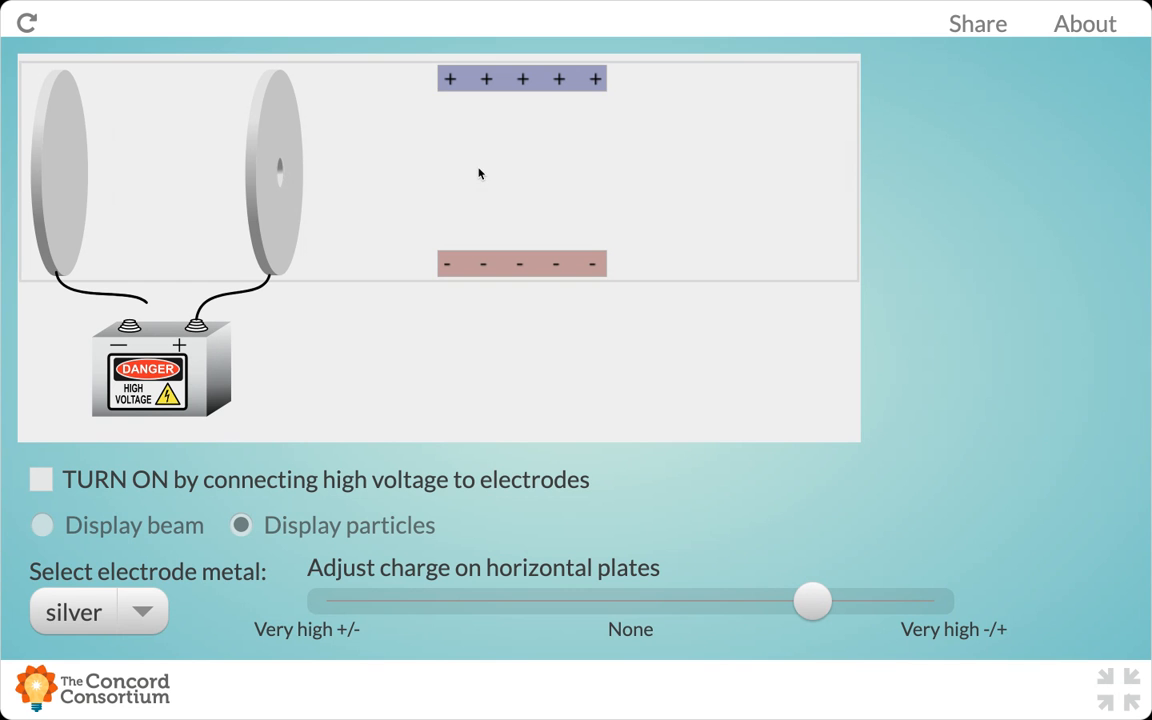
{"action": "mouse_move", "coordinate": [324, 203]}
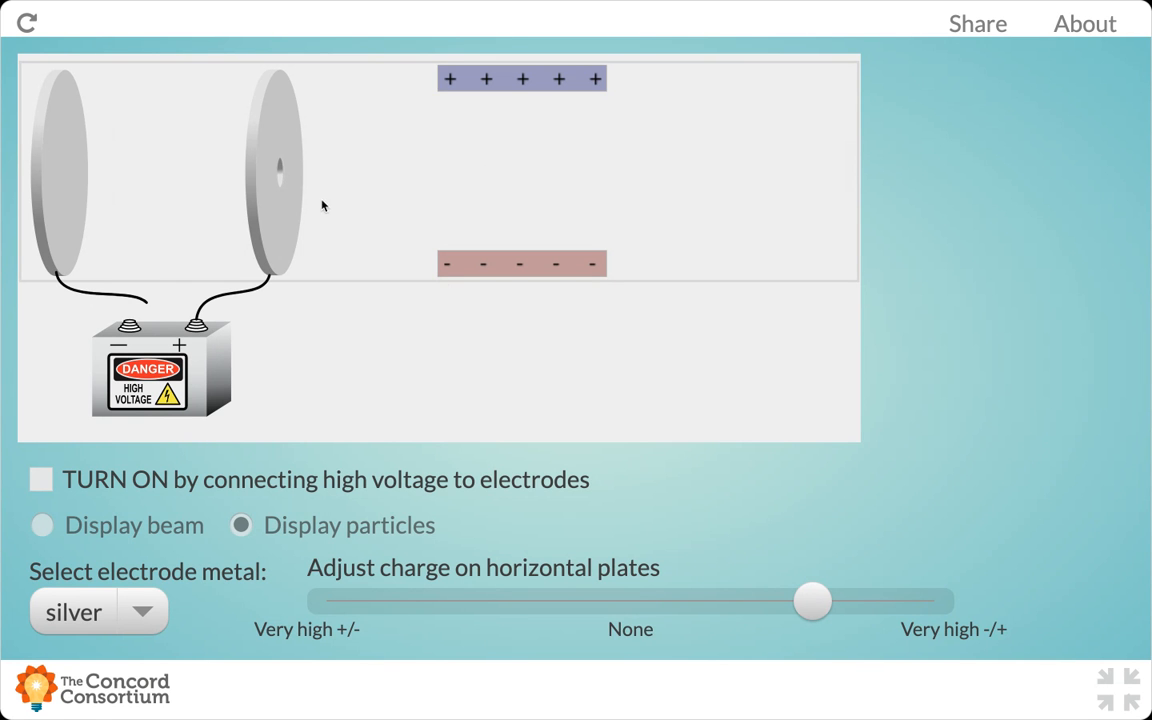
{"action": "mouse_move", "coordinate": [416, 167]}
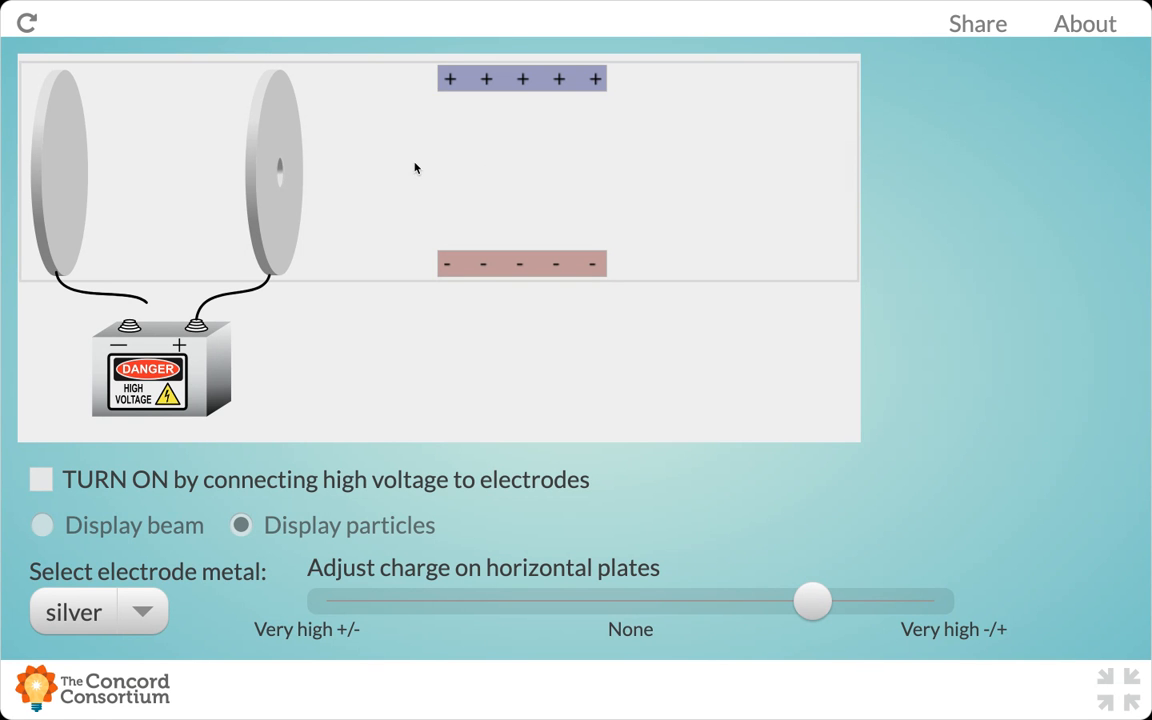
{"action": "mouse_move", "coordinate": [548, 252]}
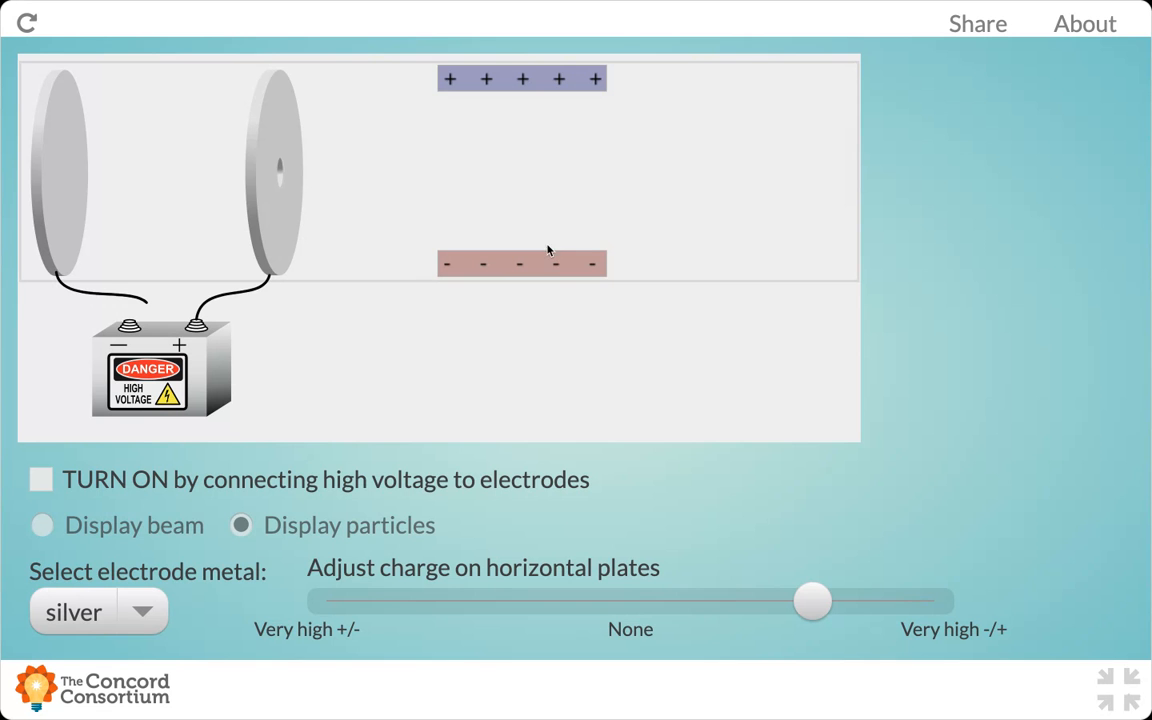
{"action": "mouse_move", "coordinate": [545, 260]}
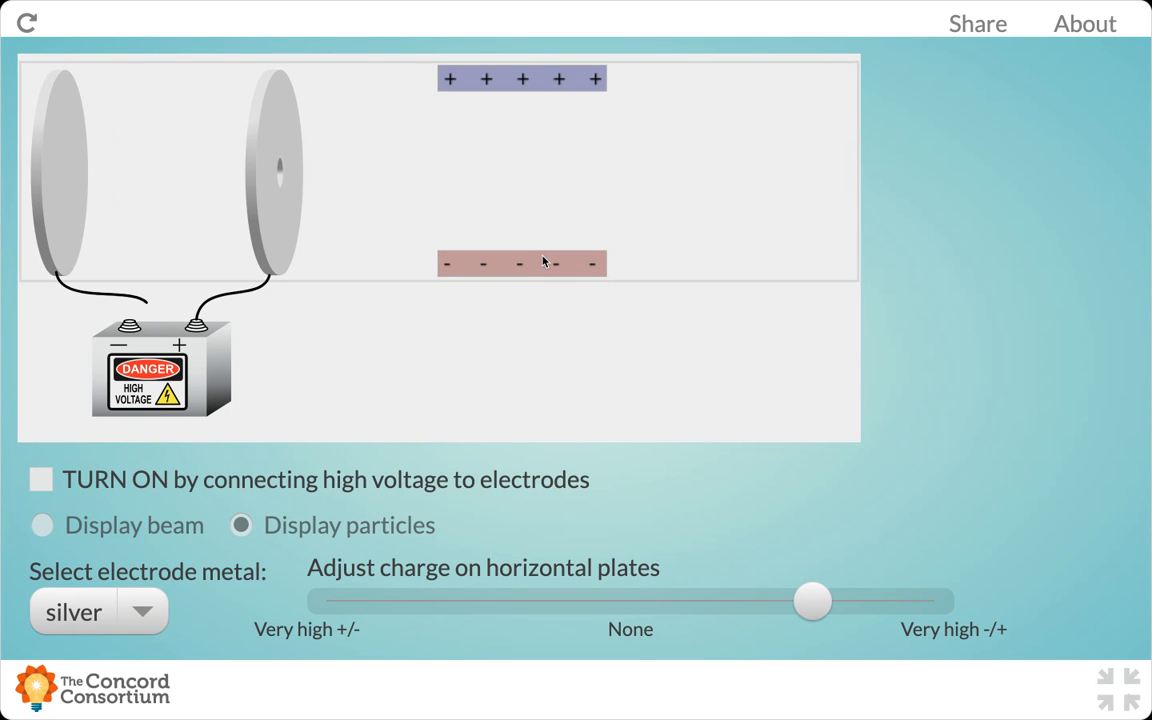
{"action": "mouse_move", "coordinate": [301, 441]}
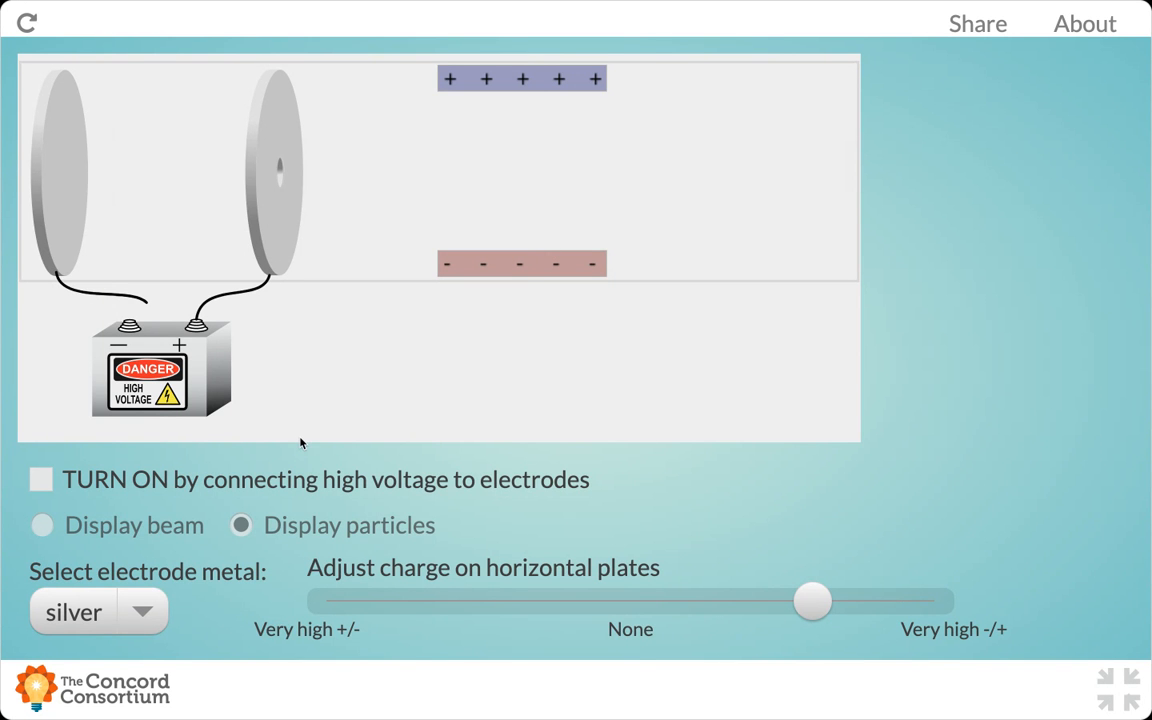
{"action": "mouse_move", "coordinate": [263, 454]}
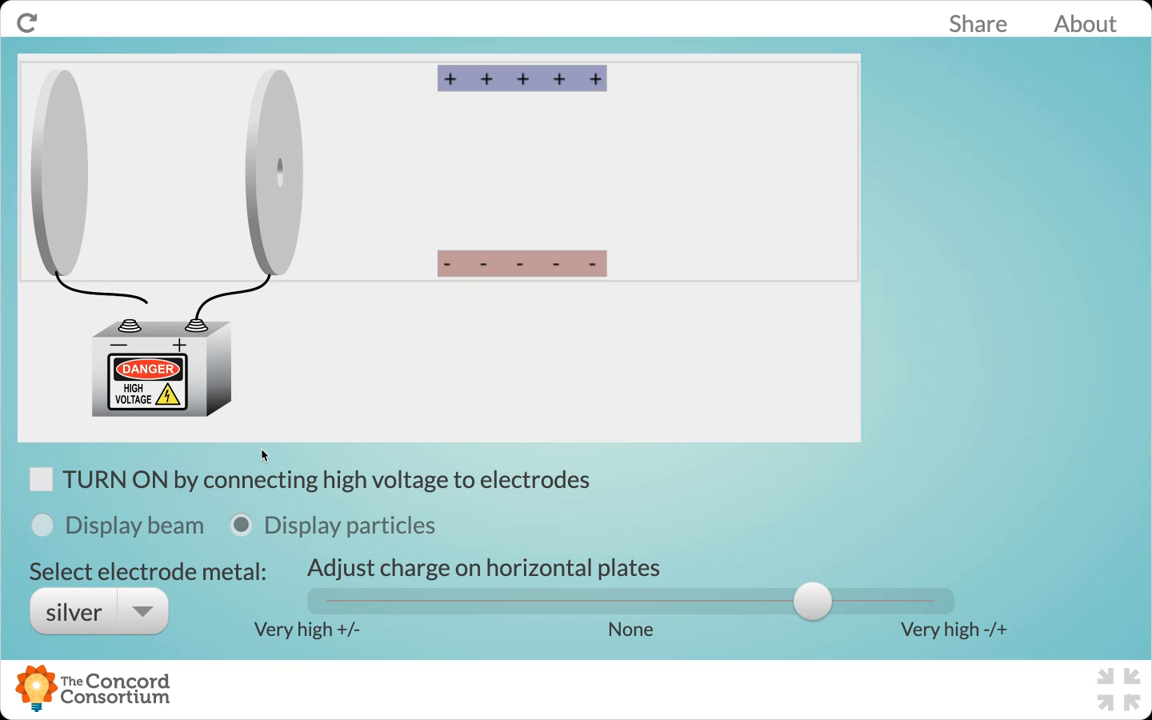
{"action": "mouse_move", "coordinate": [124, 502]}
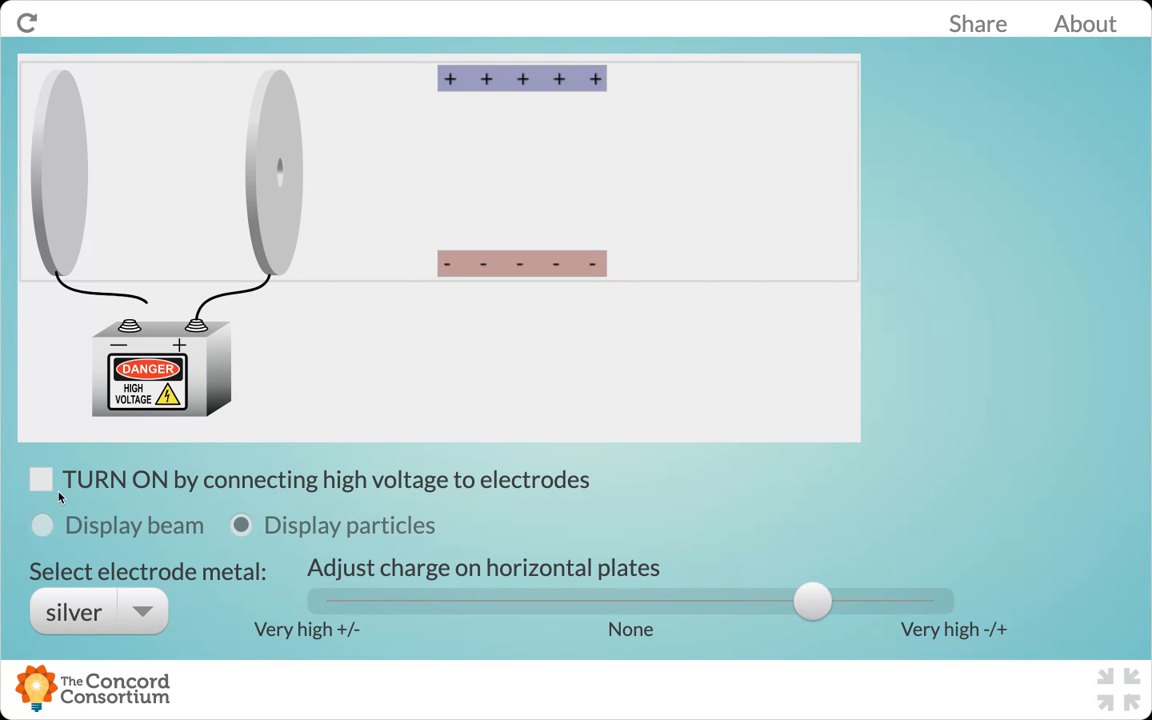
Step: Connect high voltage to the electrodes so electrons flow through the tube
{"action": "left_click", "coordinate": [42, 479]}
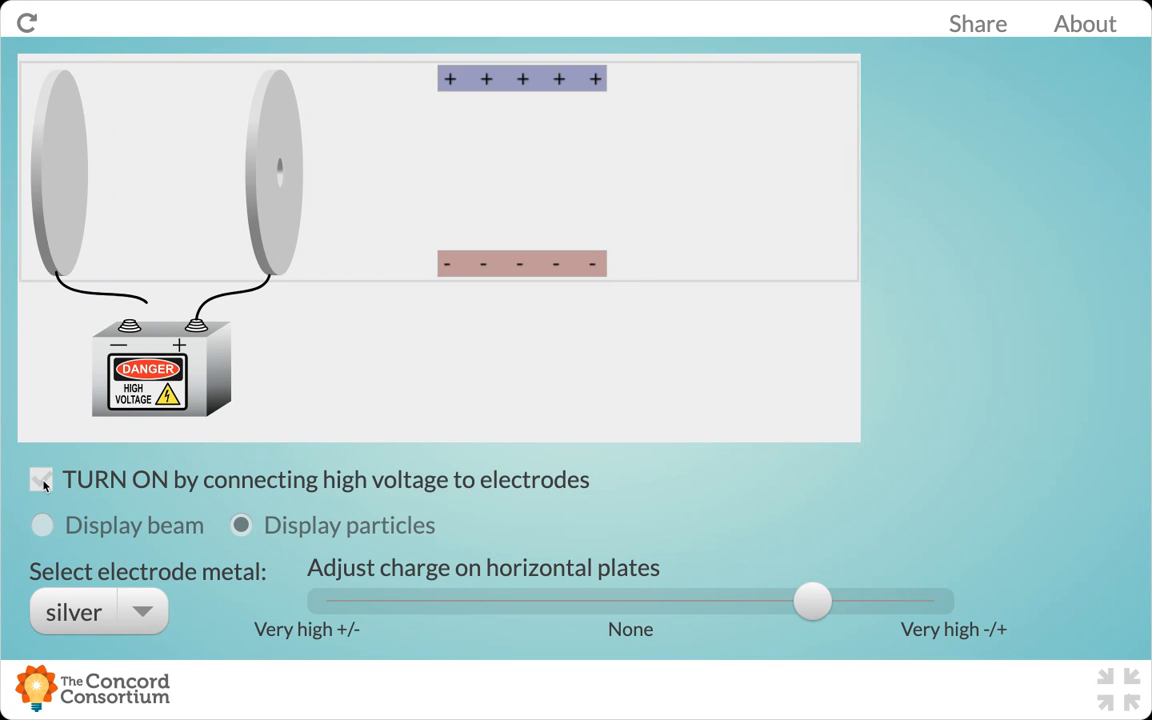
{"action": "left_click", "coordinate": [41, 479]}
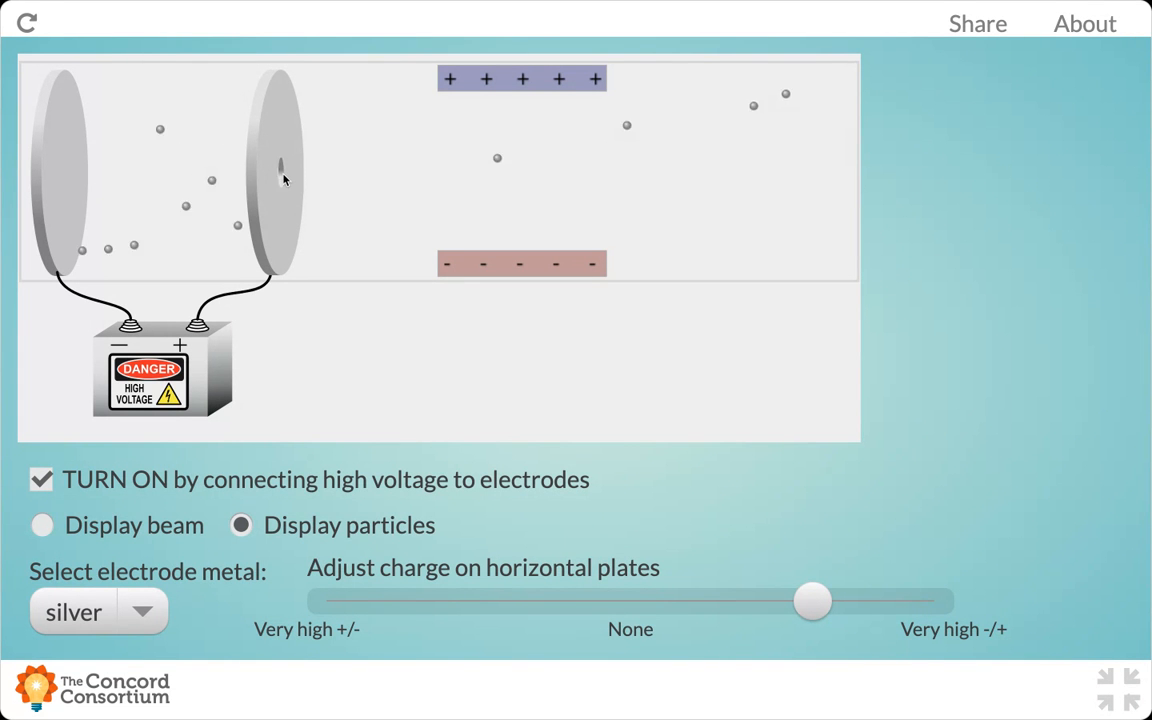
{"action": "mouse_move", "coordinate": [488, 168]}
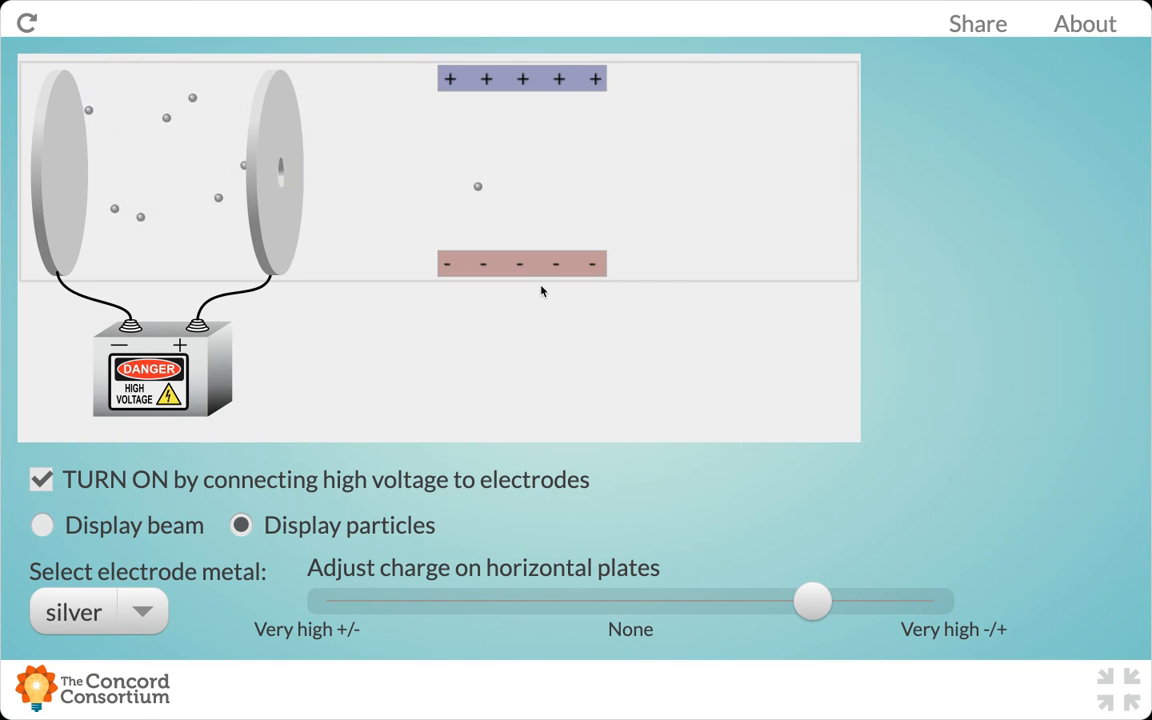
{"action": "mouse_move", "coordinate": [367, 406]}
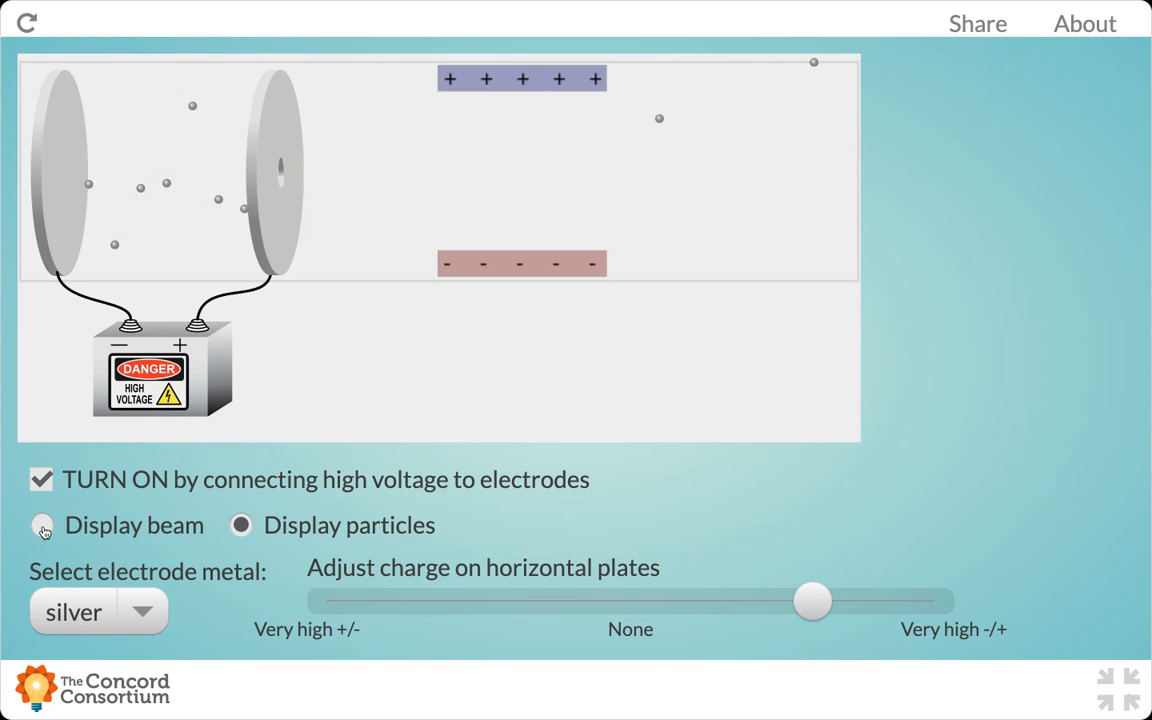
Step: Switch the electron display from particles to a continuous green beam
{"action": "left_click", "coordinate": [42, 525]}
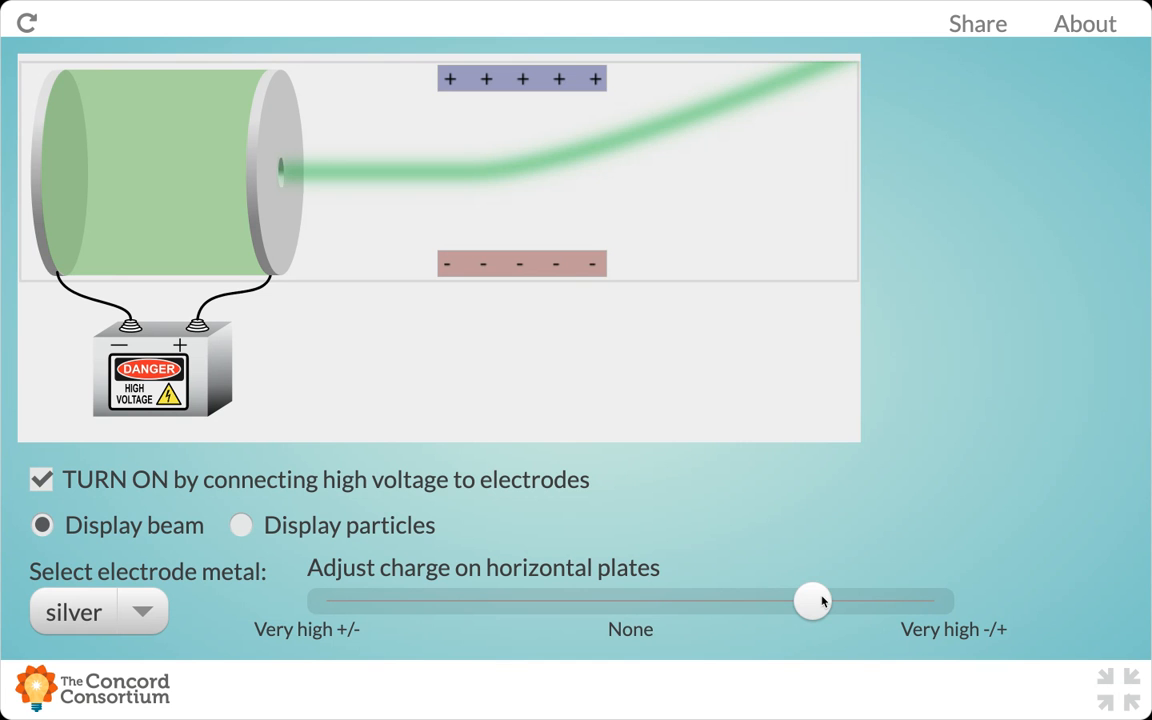
Step: Sweep the horizontal-plate charge slider through None to 'Very high +/-', bending the beam downward
{"action": "left_click_drag", "start_coordinate": [813, 601], "coordinate": [692, 601]}
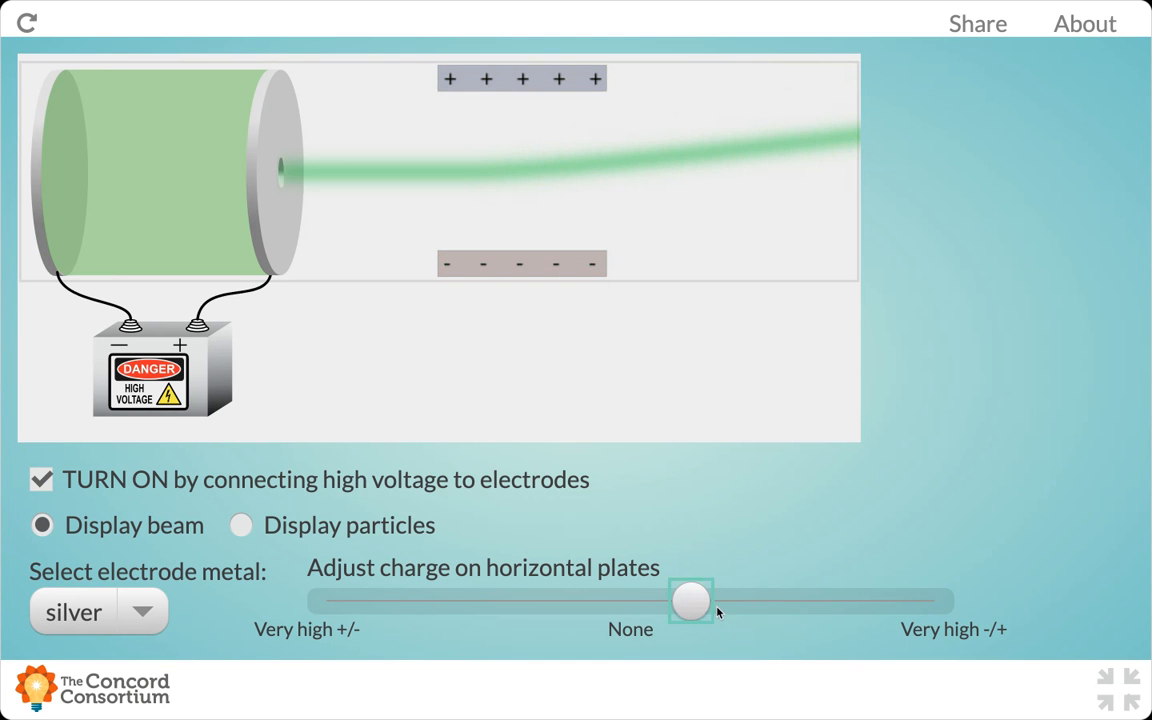
{"action": "left_click_drag", "start_coordinate": [690, 601], "coordinate": [630, 601]}
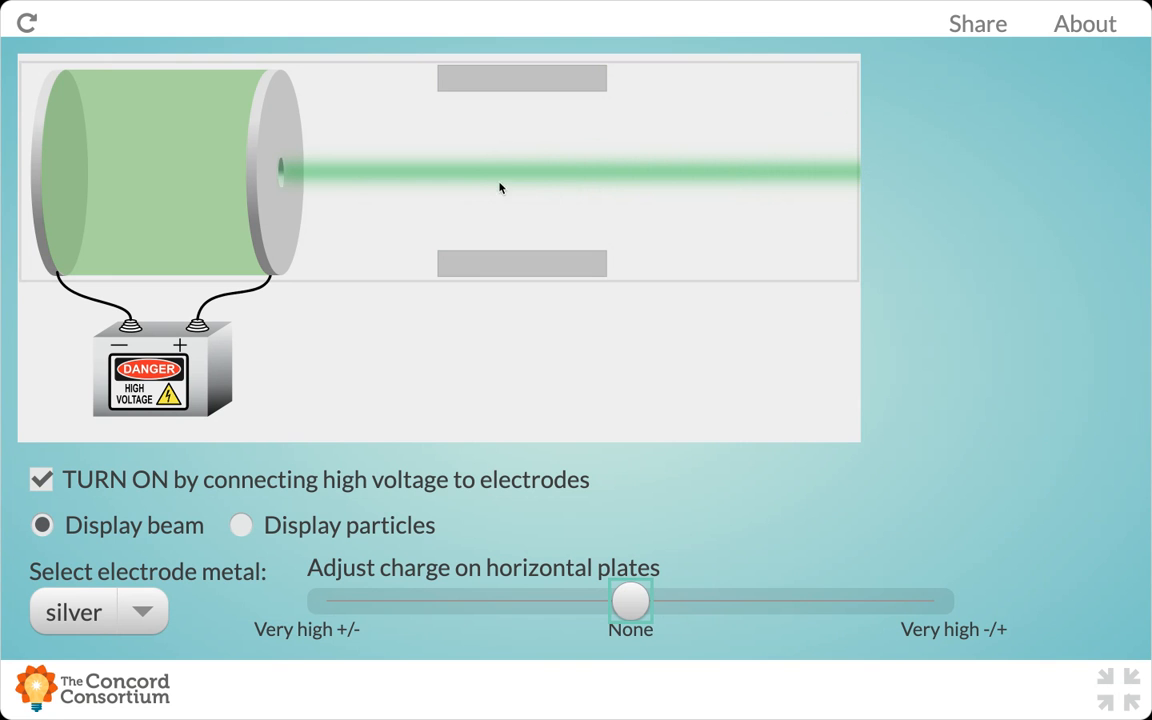
{"action": "mouse_move", "coordinate": [295, 181]}
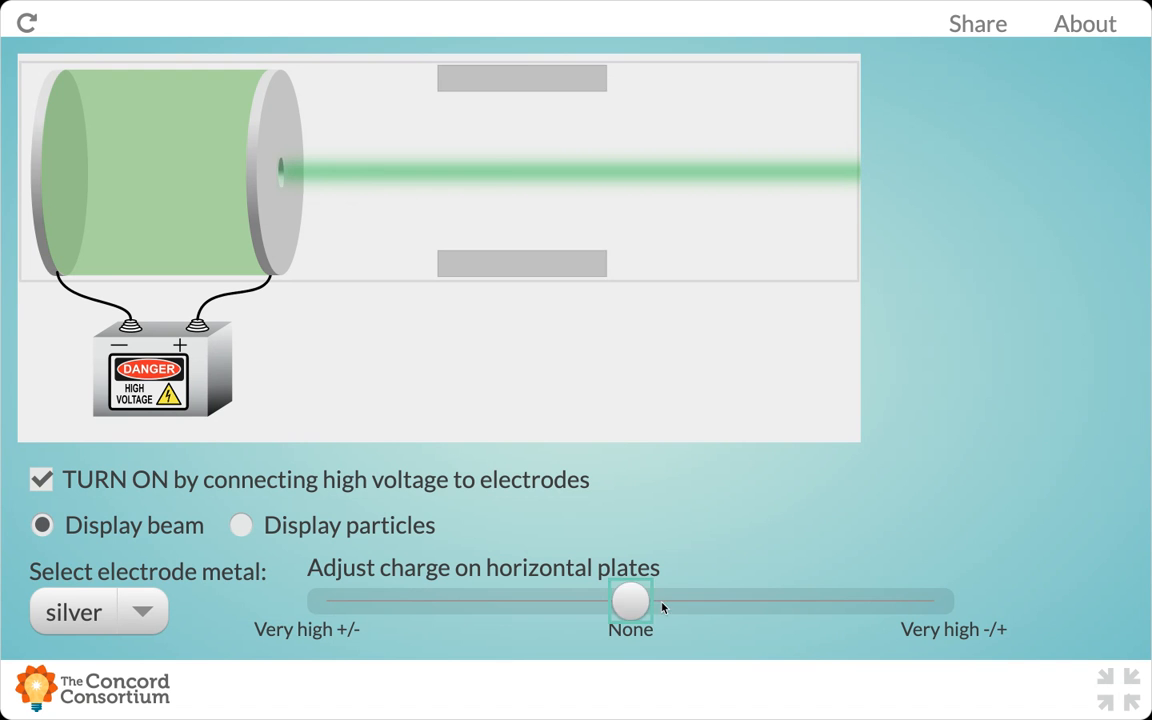
{"action": "left_click_drag", "start_coordinate": [630, 601], "coordinate": [750, 601]}
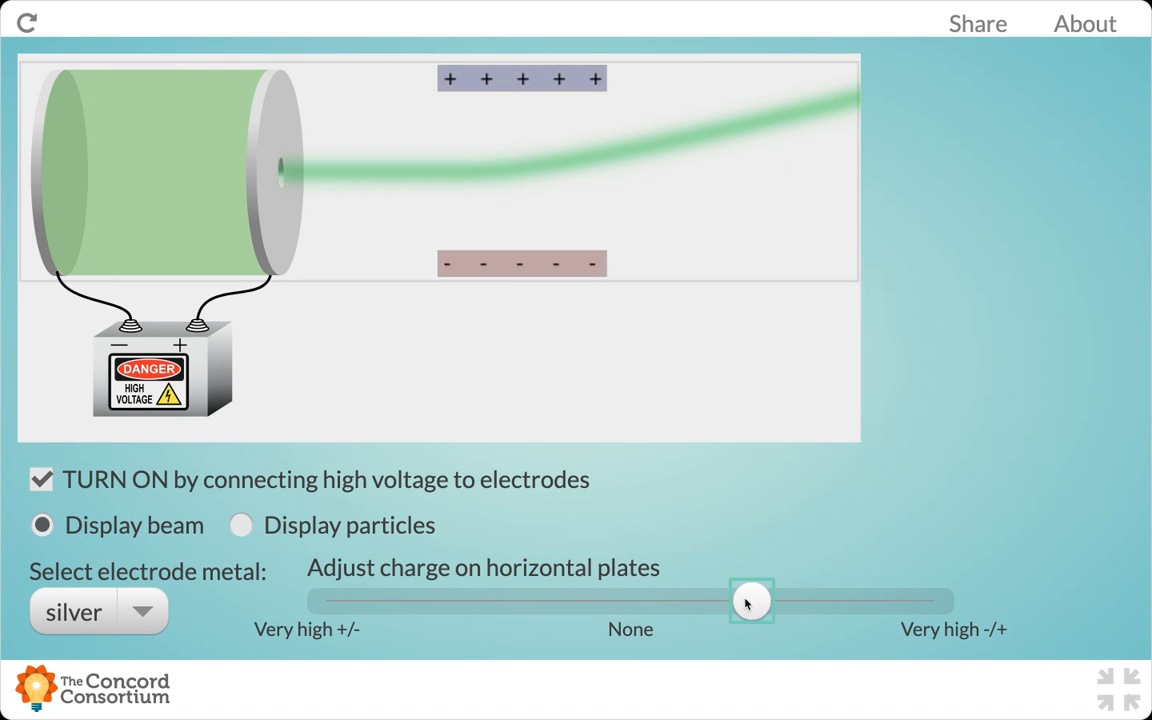
{"action": "left_click_drag", "start_coordinate": [750, 600], "coordinate": [812, 600]}
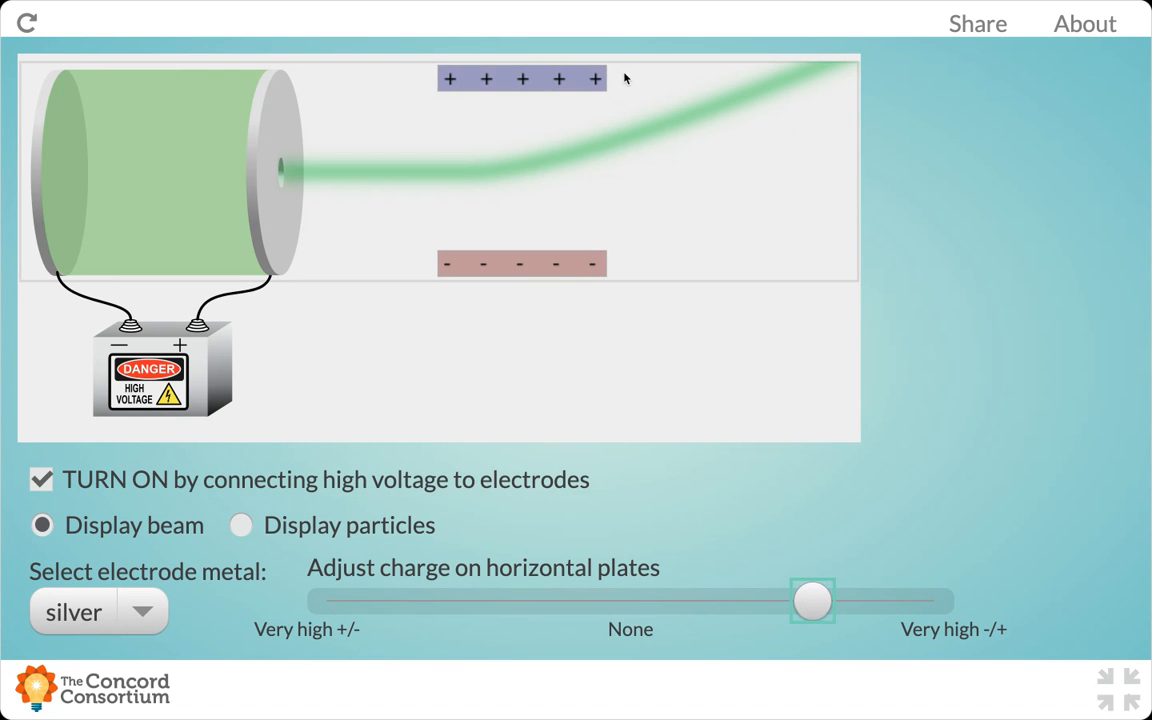
{"action": "mouse_move", "coordinate": [765, 287]}
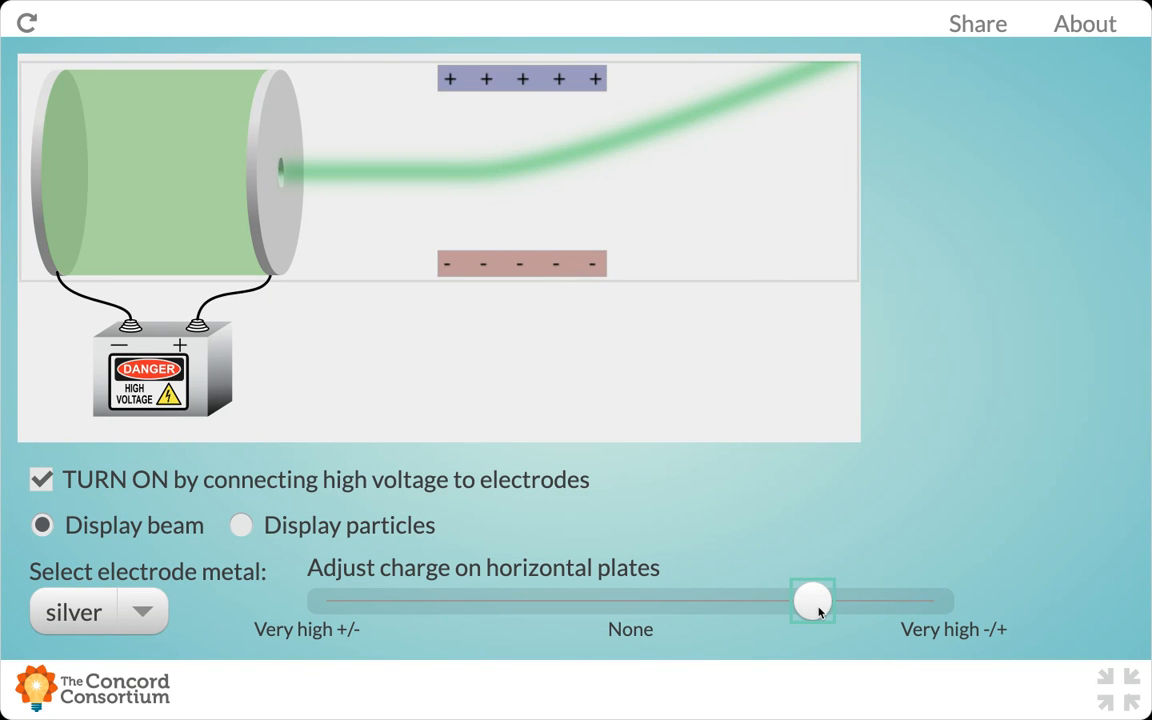
{"action": "left_click_drag", "start_coordinate": [812, 600], "coordinate": [630, 600]}
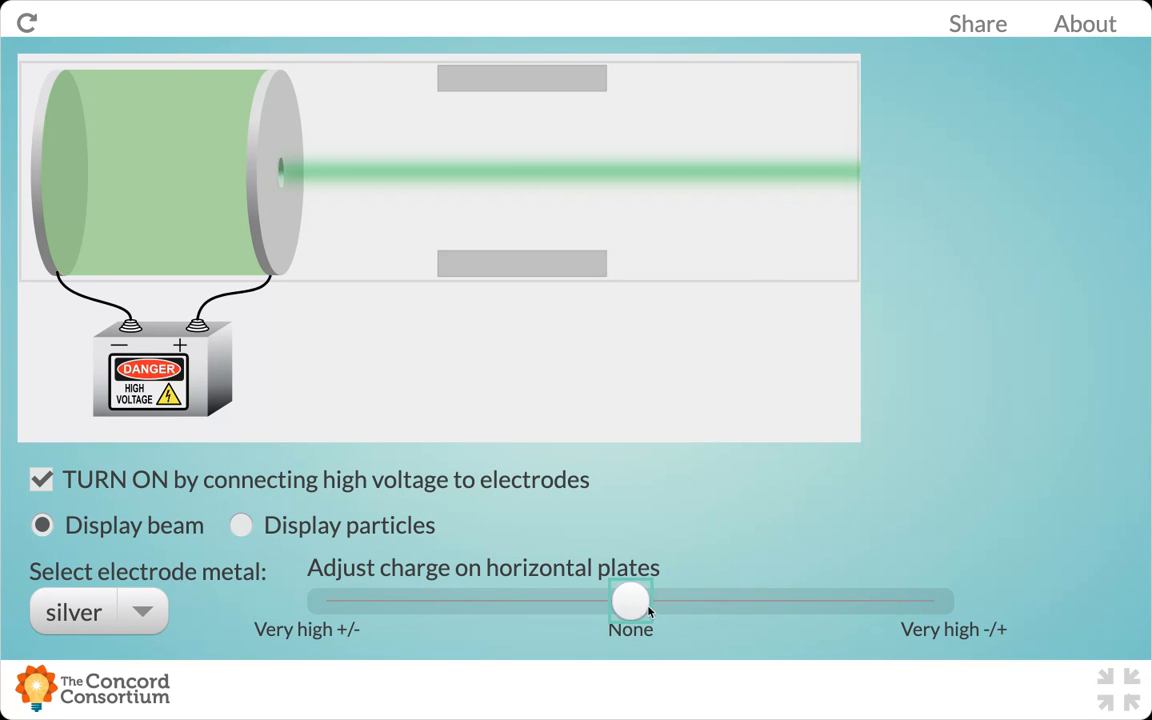
{"action": "left_click_drag", "start_coordinate": [631, 601], "coordinate": [509, 601]}
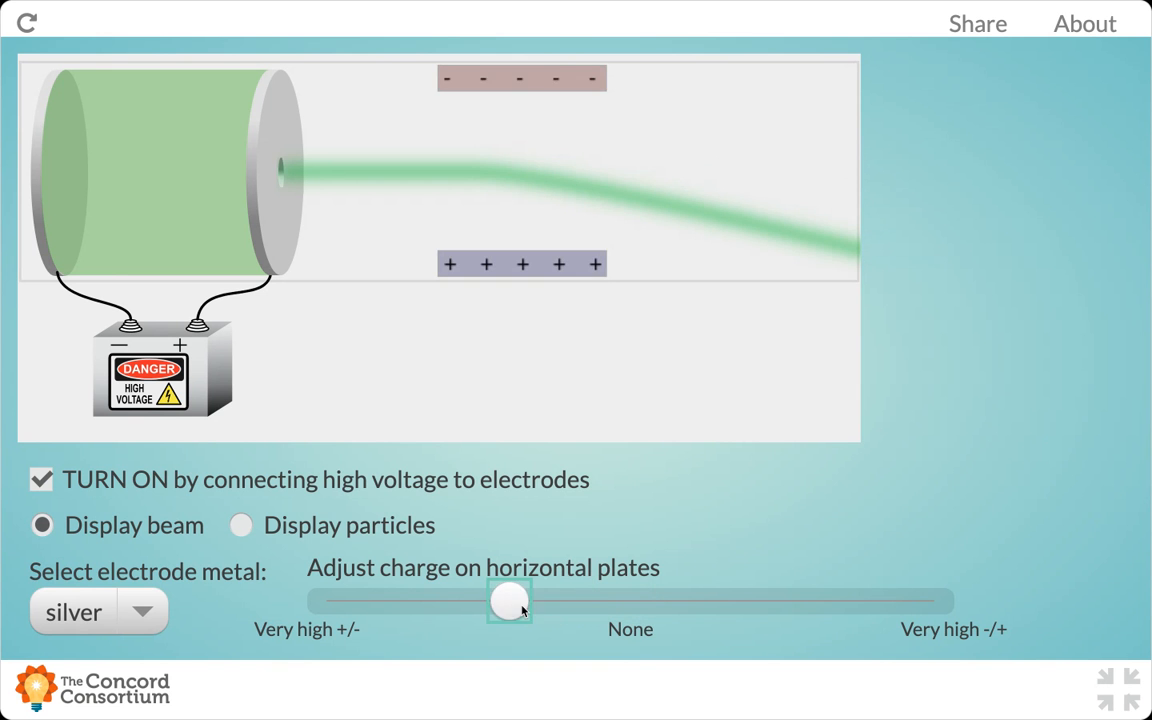
{"action": "left_click_drag", "start_coordinate": [510, 600], "coordinate": [448, 600]}
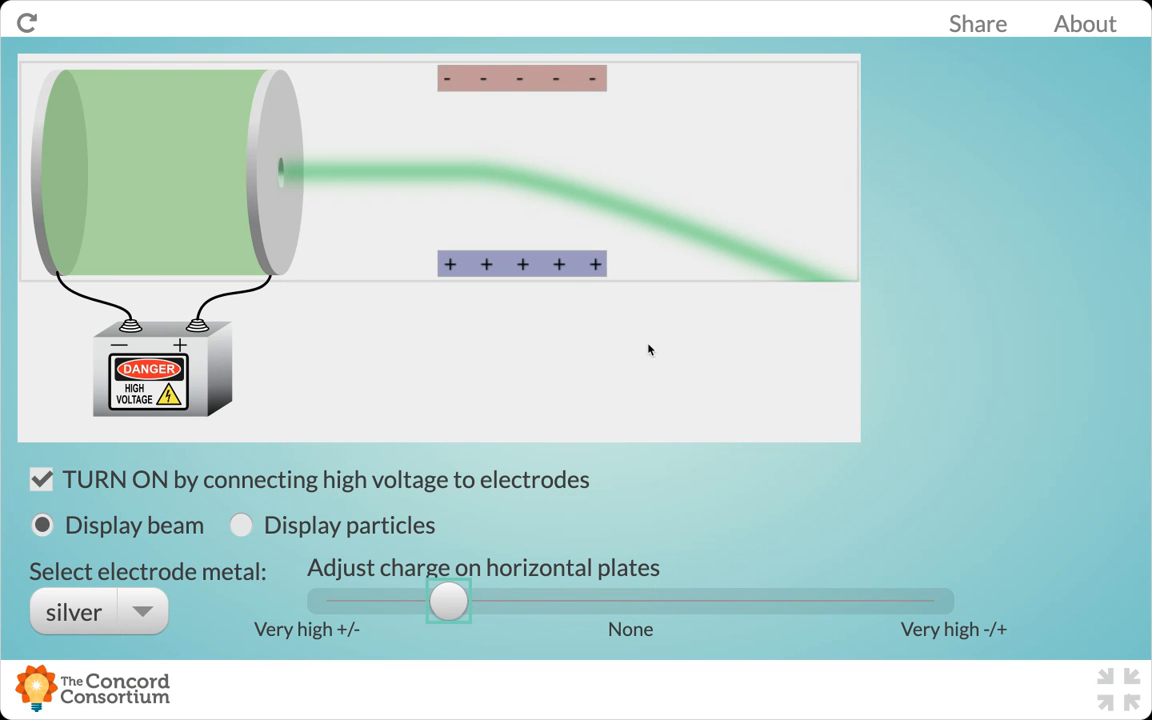